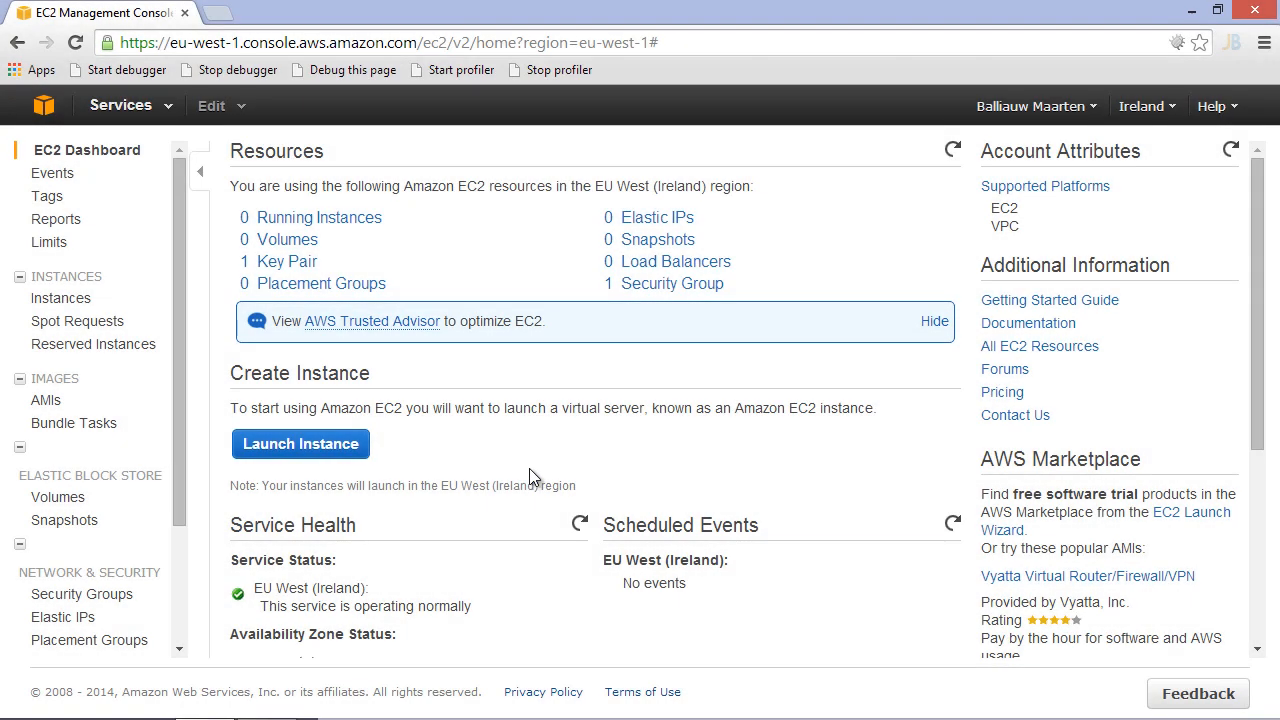
Launch an EC2 instance from the PHP 5.5 Zend Server Developer Edition (Ubuntu) Marketplace AMI.
{"action": "left_click", "coordinate": [300, 443]}
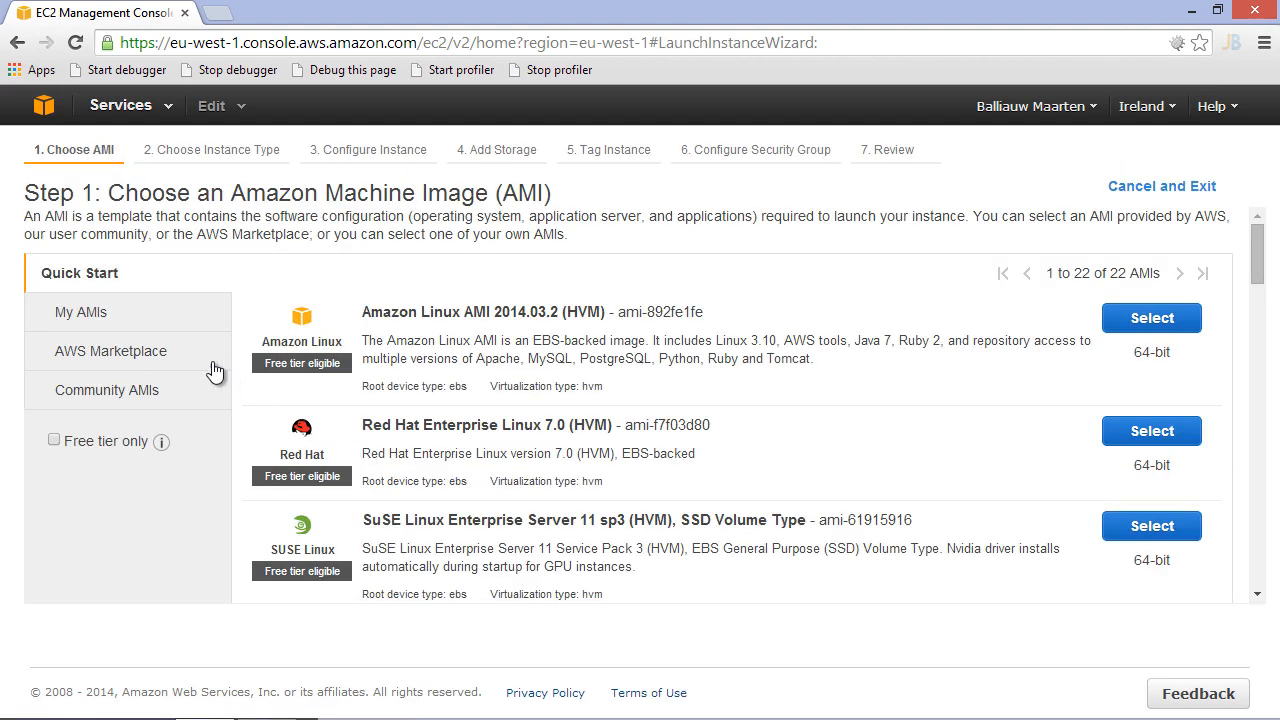
{"action": "left_click", "coordinate": [110, 351]}
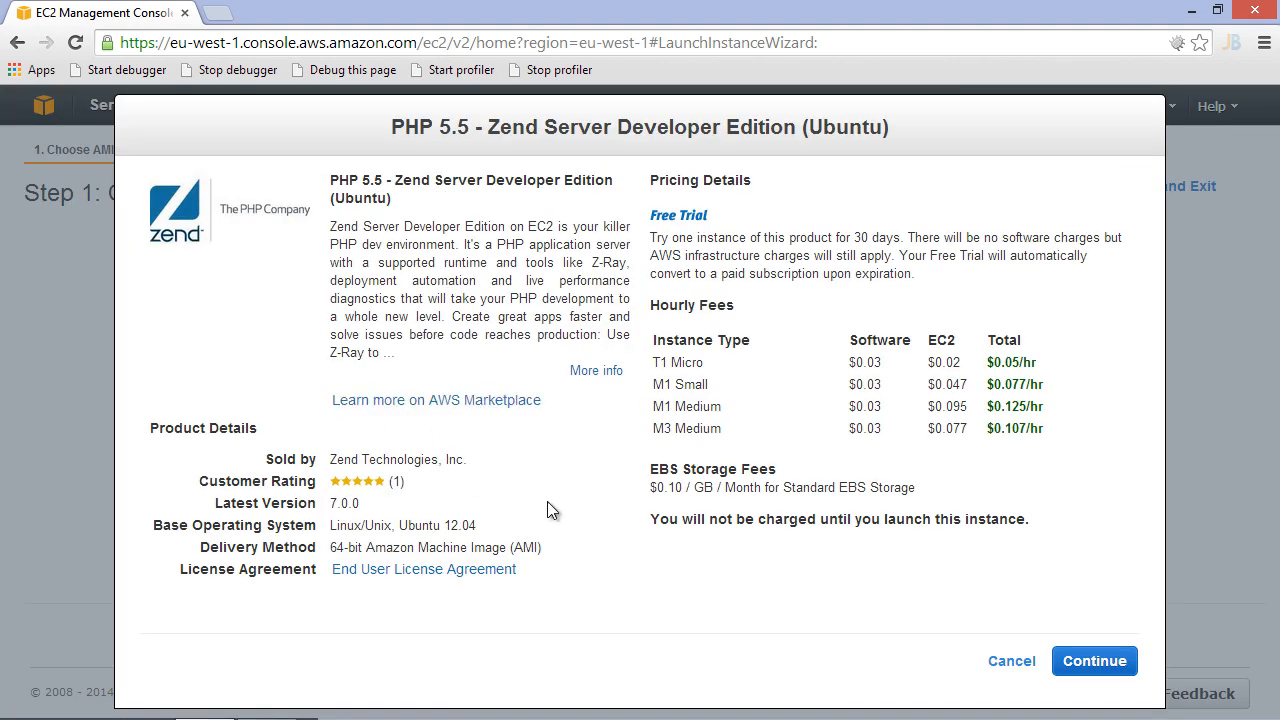
{"action": "left_click", "coordinate": [1094, 660]}
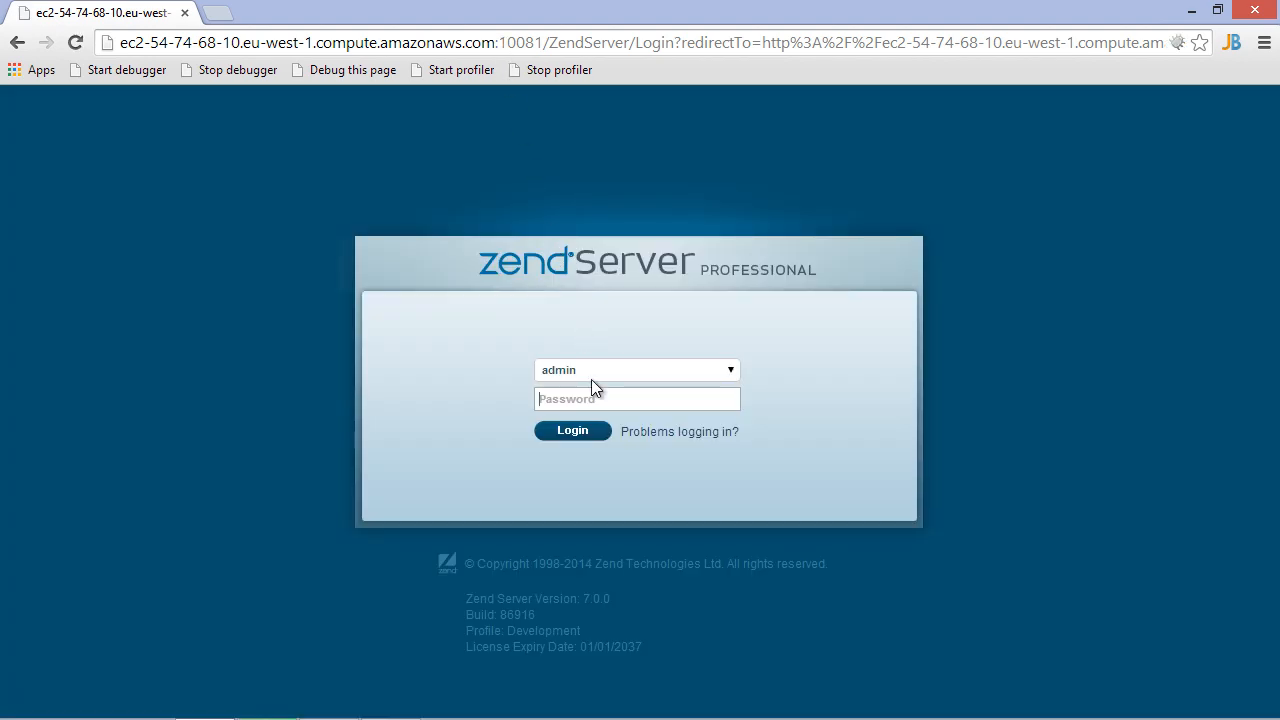
Log into Zend Server as admin and start Deploy Now from Getting Started.
{"action": "type", "text": "password"}
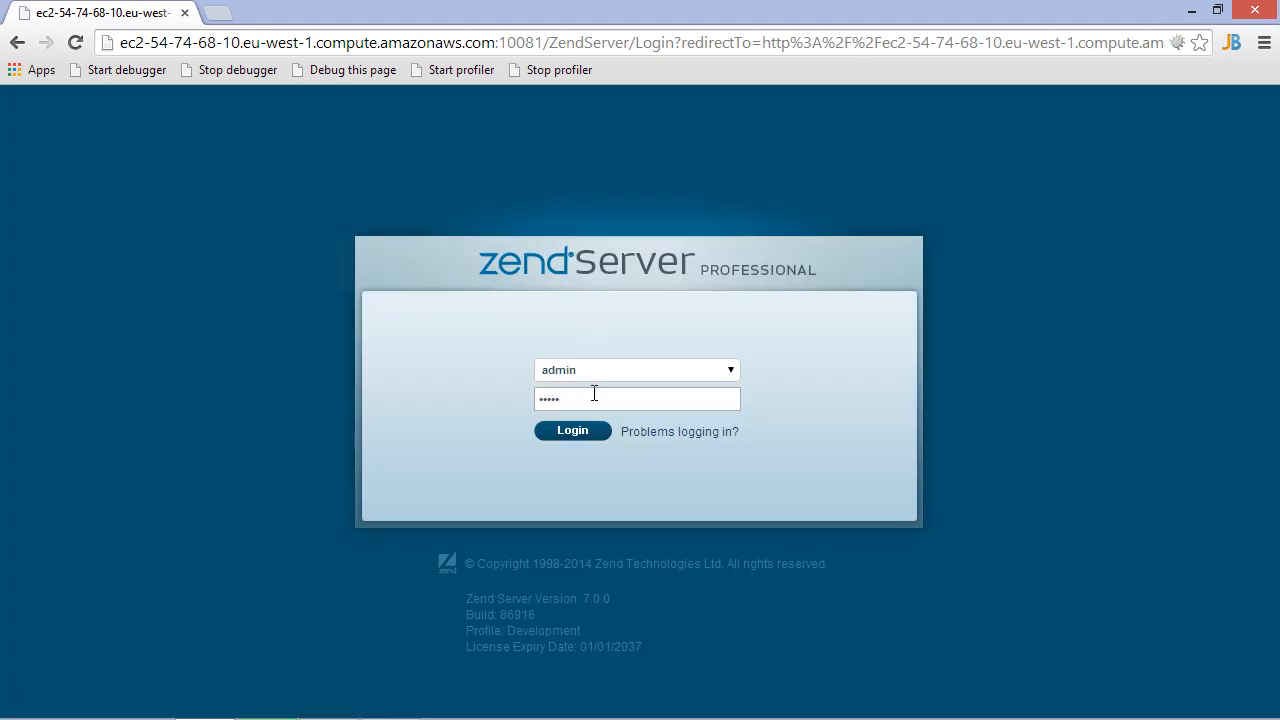
{"action": "left_click", "coordinate": [572, 431]}
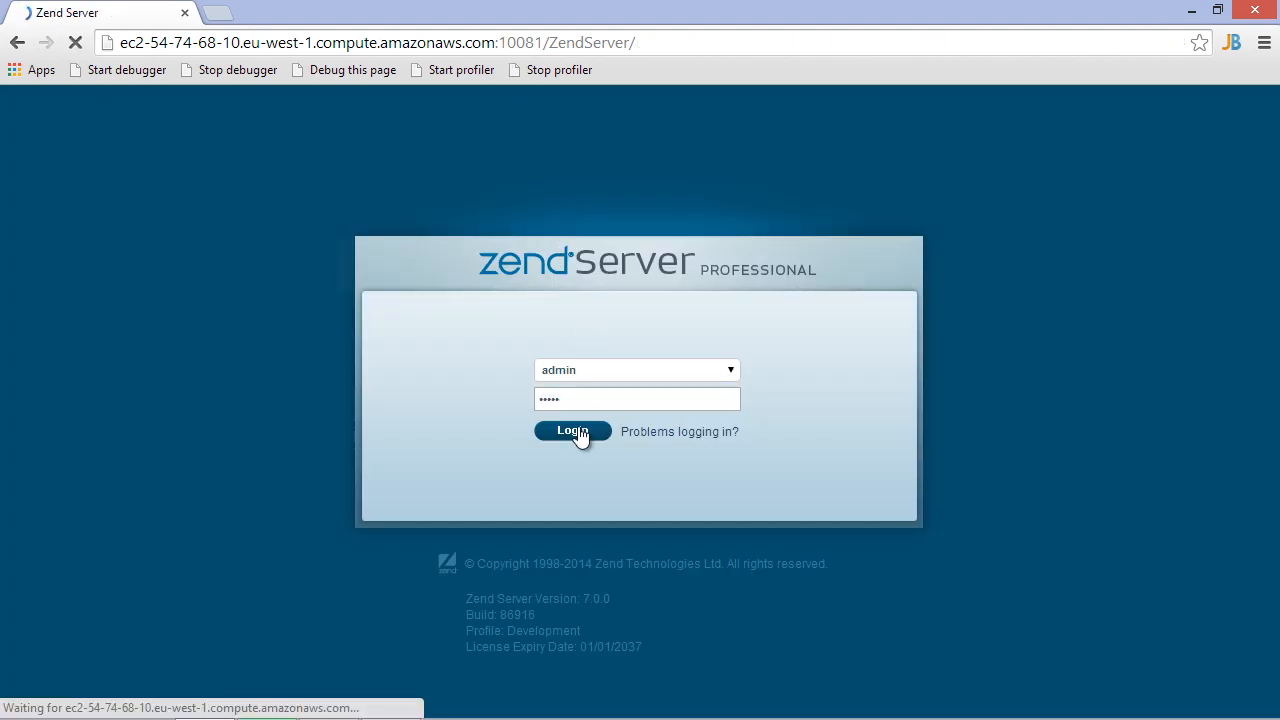
{"action": "left_click", "coordinate": [572, 431]}
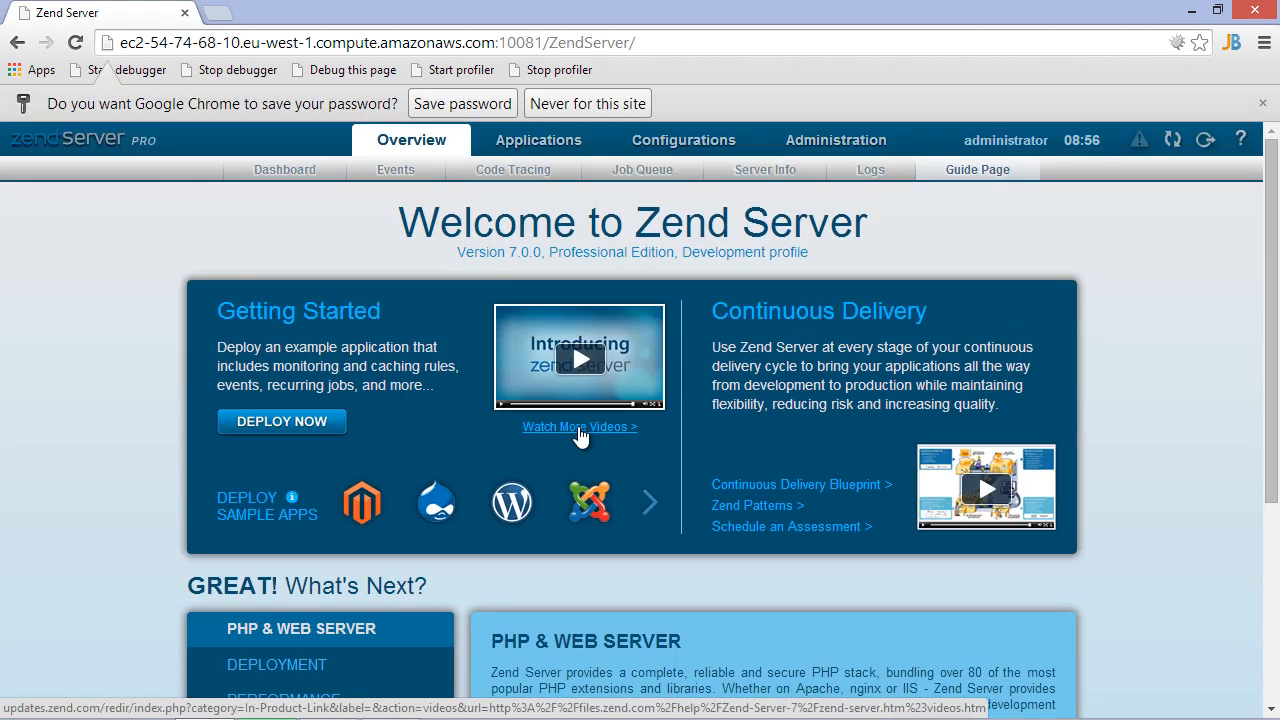
{"action": "mouse_move", "coordinate": [448, 436]}
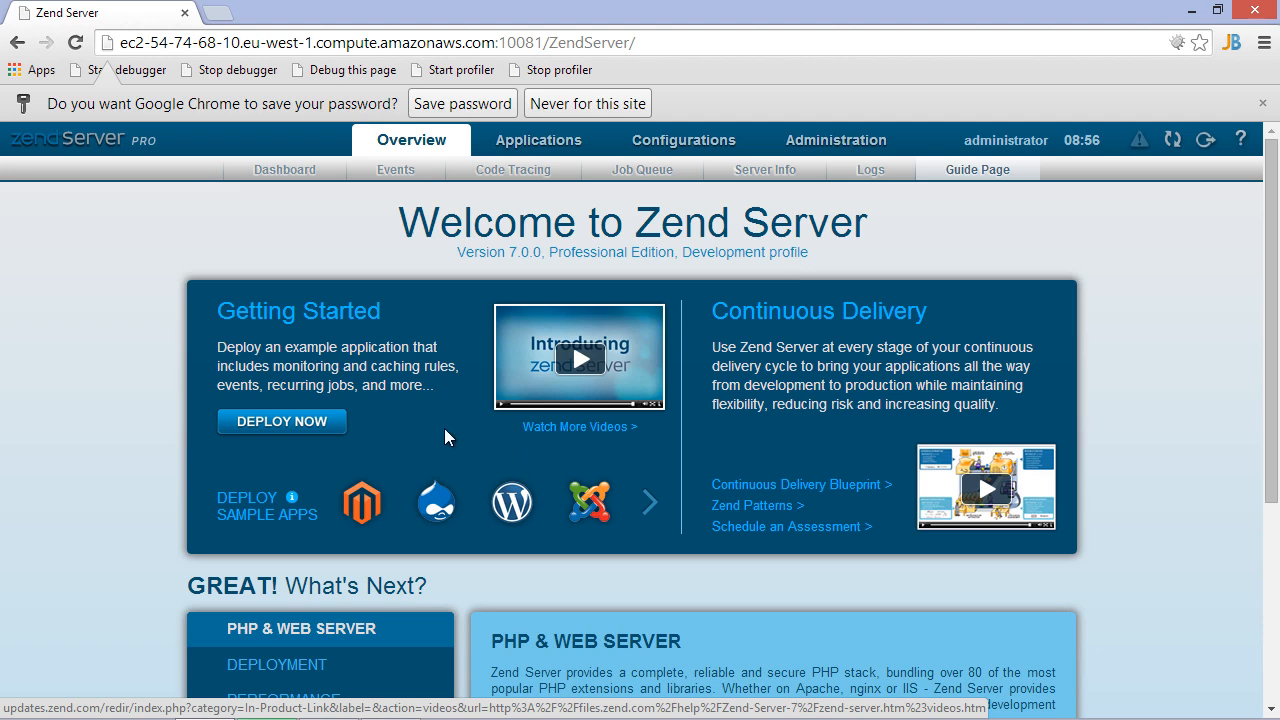
{"action": "left_click", "coordinate": [281, 421]}
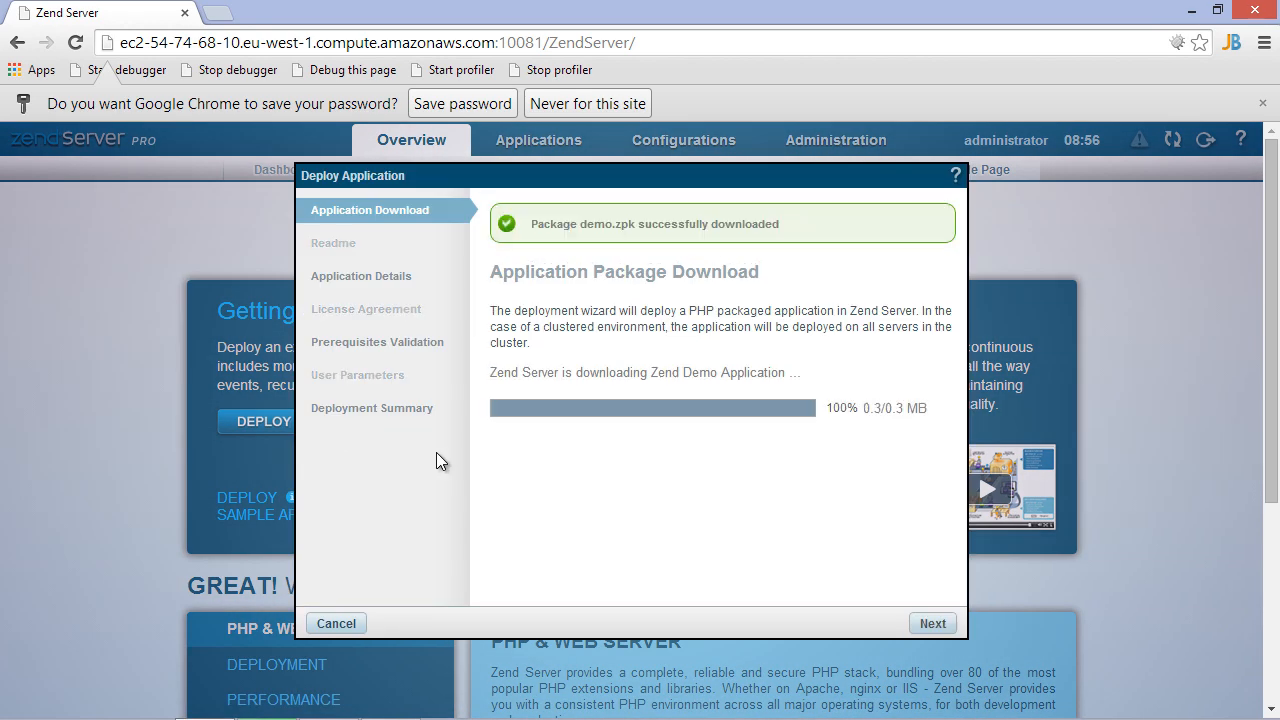
Deploy ZendDemoApp at path 'demoapp' through the Deploy Application wizard.
{"action": "left_click", "coordinate": [931, 623]}
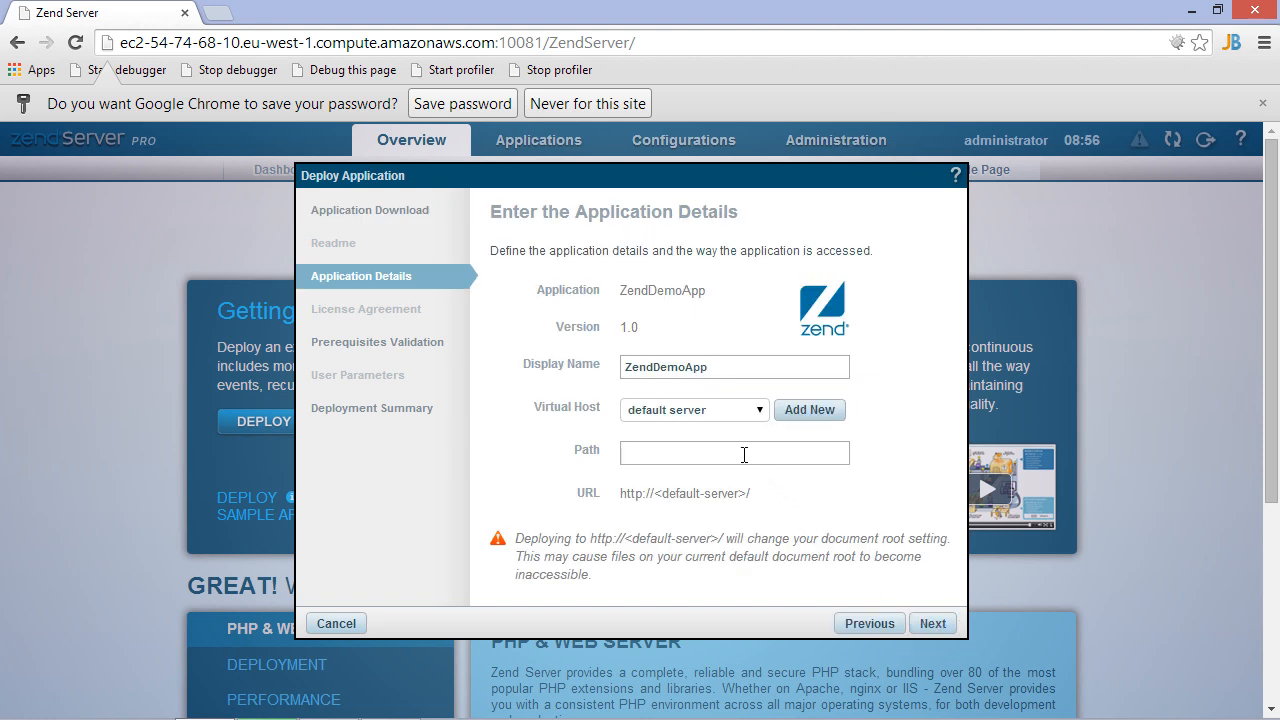
{"action": "type", "text": "demoapp"}
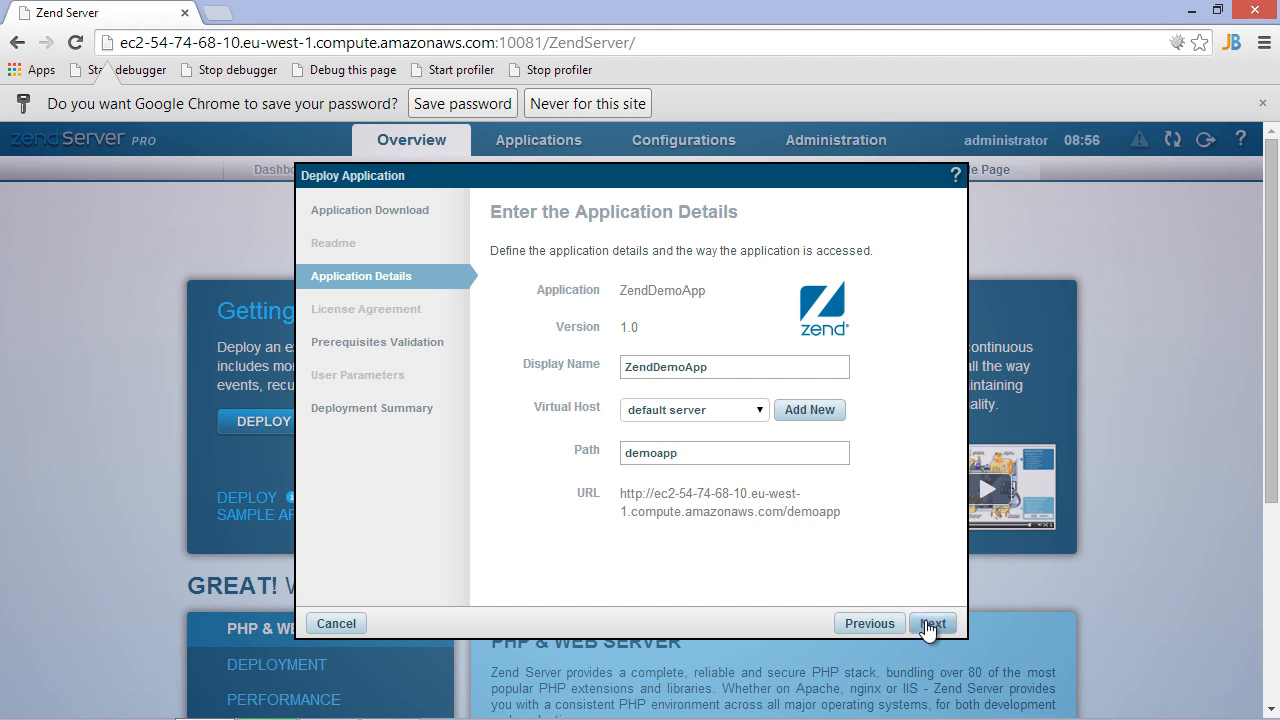
{"action": "left_click", "coordinate": [931, 623]}
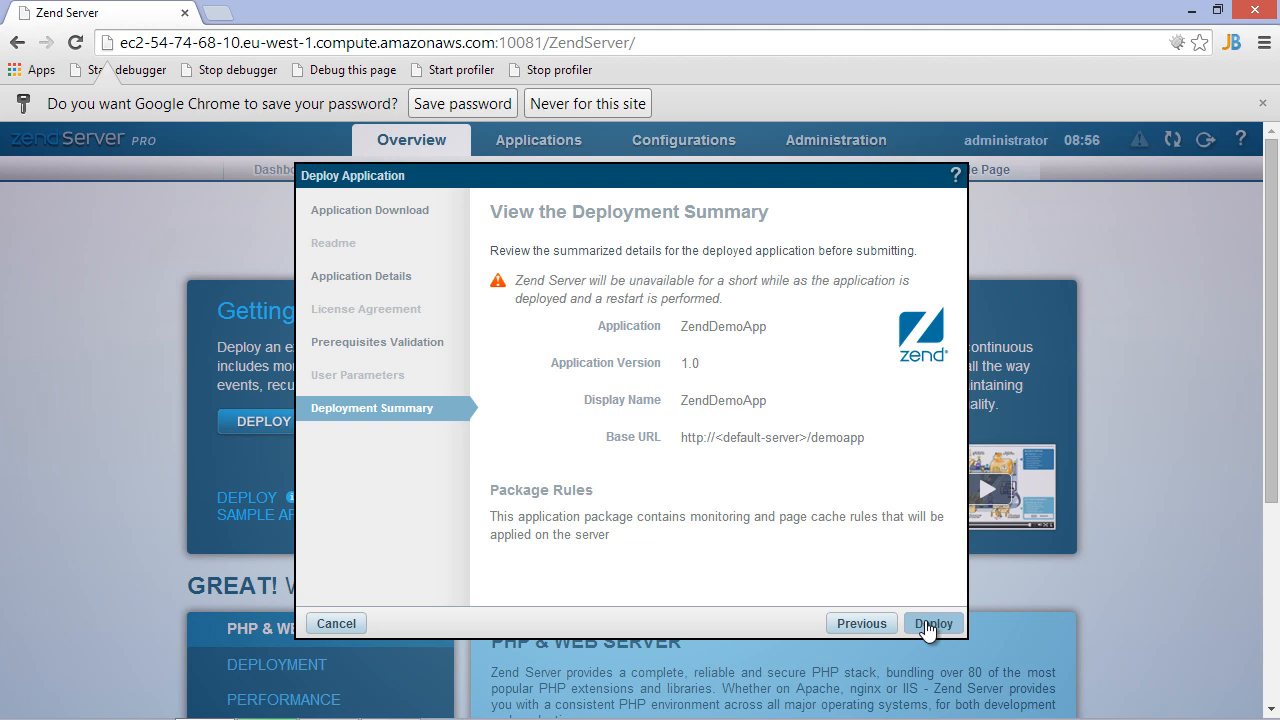
{"action": "left_click", "coordinate": [932, 623]}
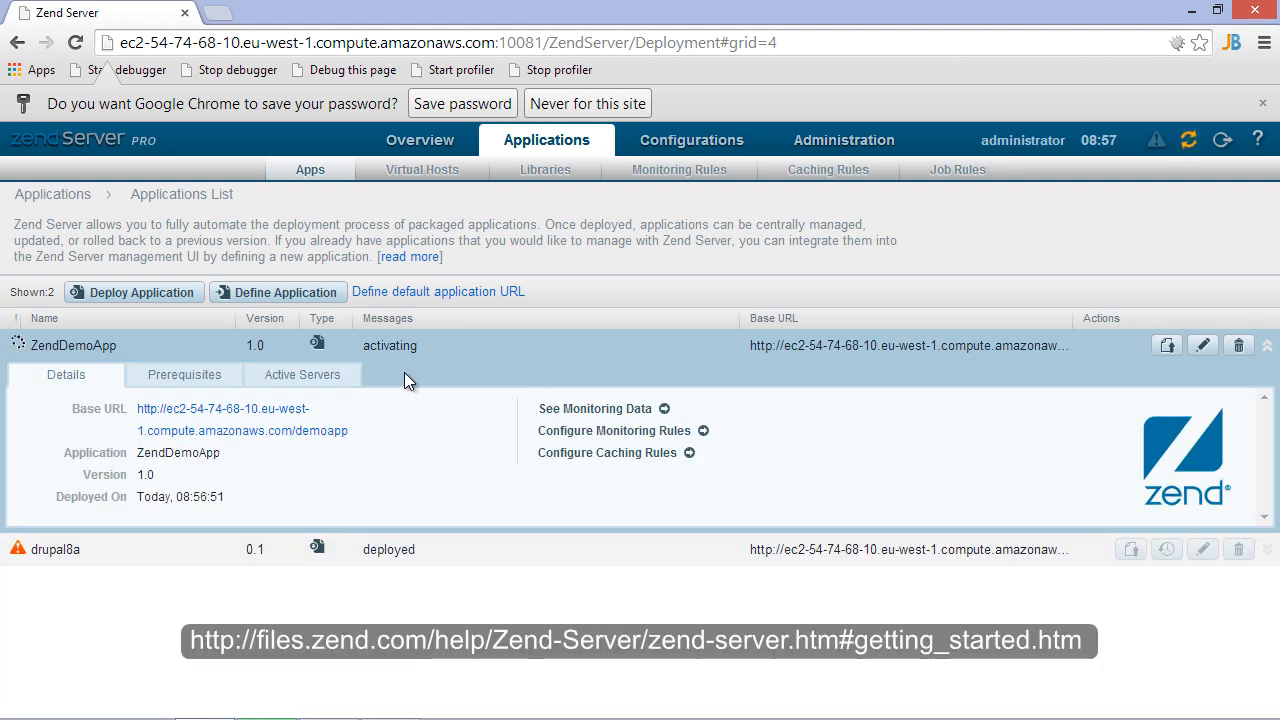
Review the Applications list with ZendDemoApp activating, then move to PhpStorm's install.php.
{"action": "left_click", "coordinate": [184, 374]}
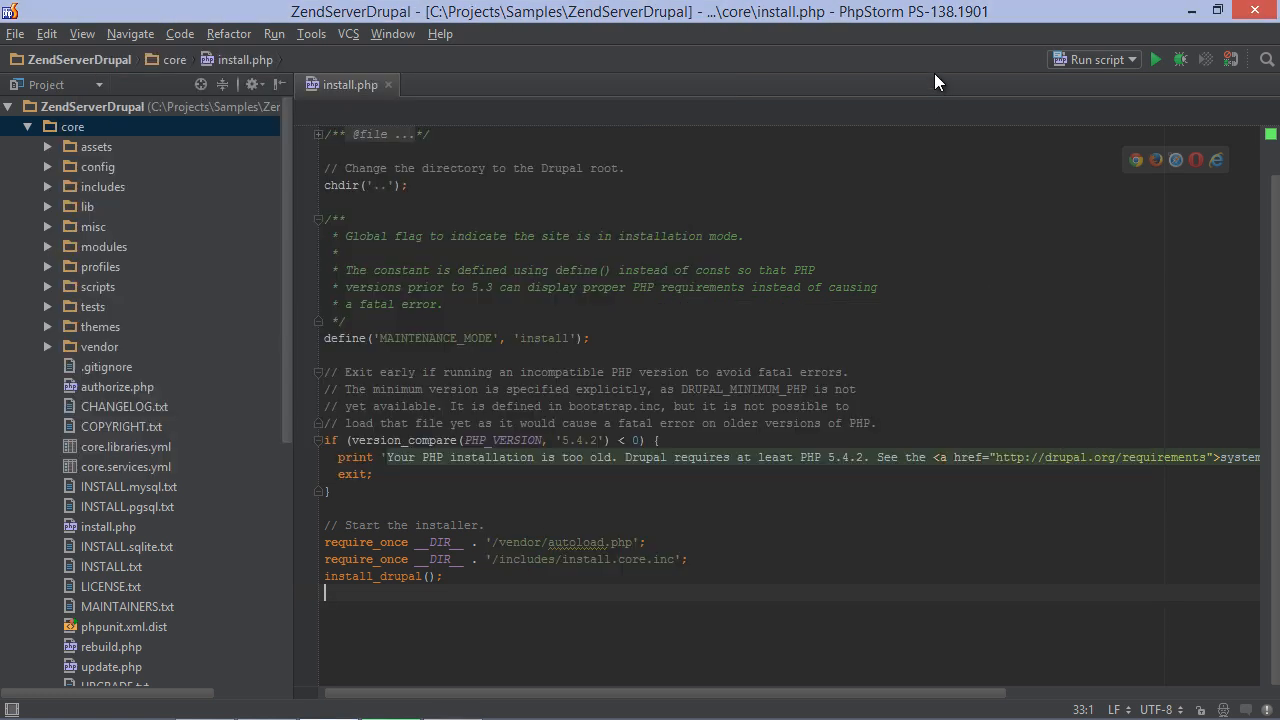
Listen for debug connections and breakpoint install.php's require_once autoload line.
{"action": "left_click", "coordinate": [1230, 59]}
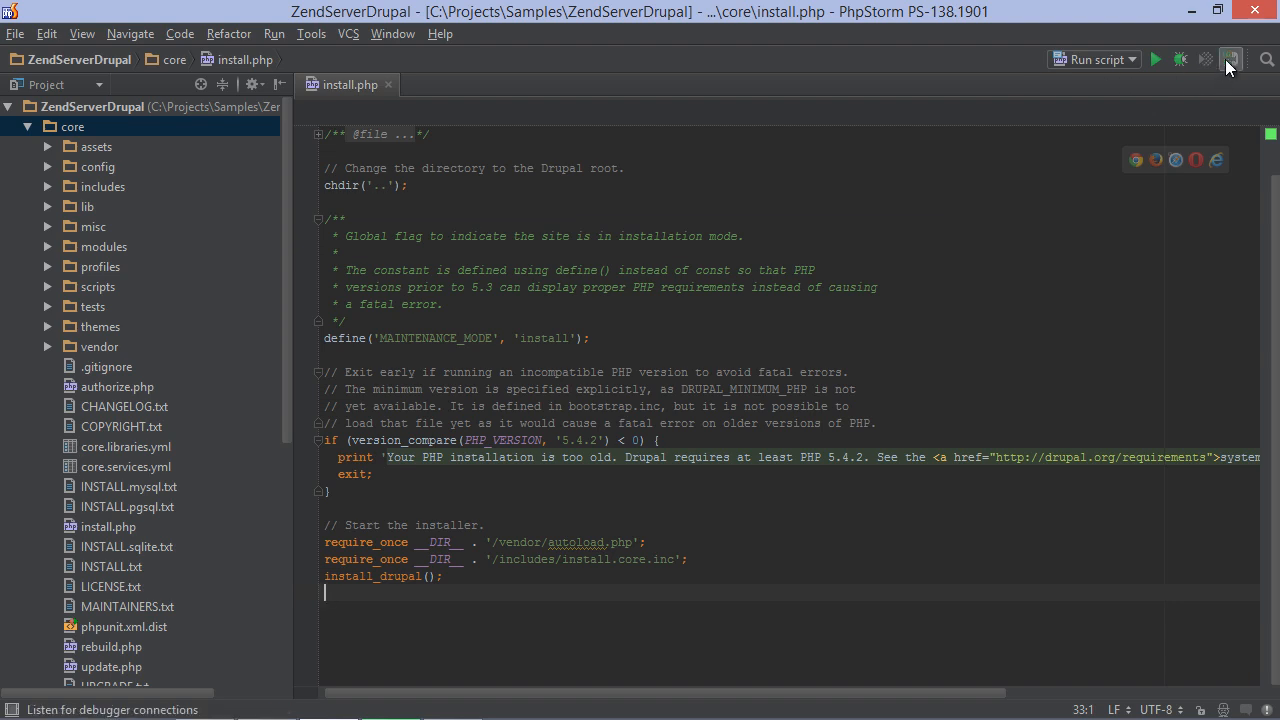
{"action": "left_click", "coordinate": [303, 542]}
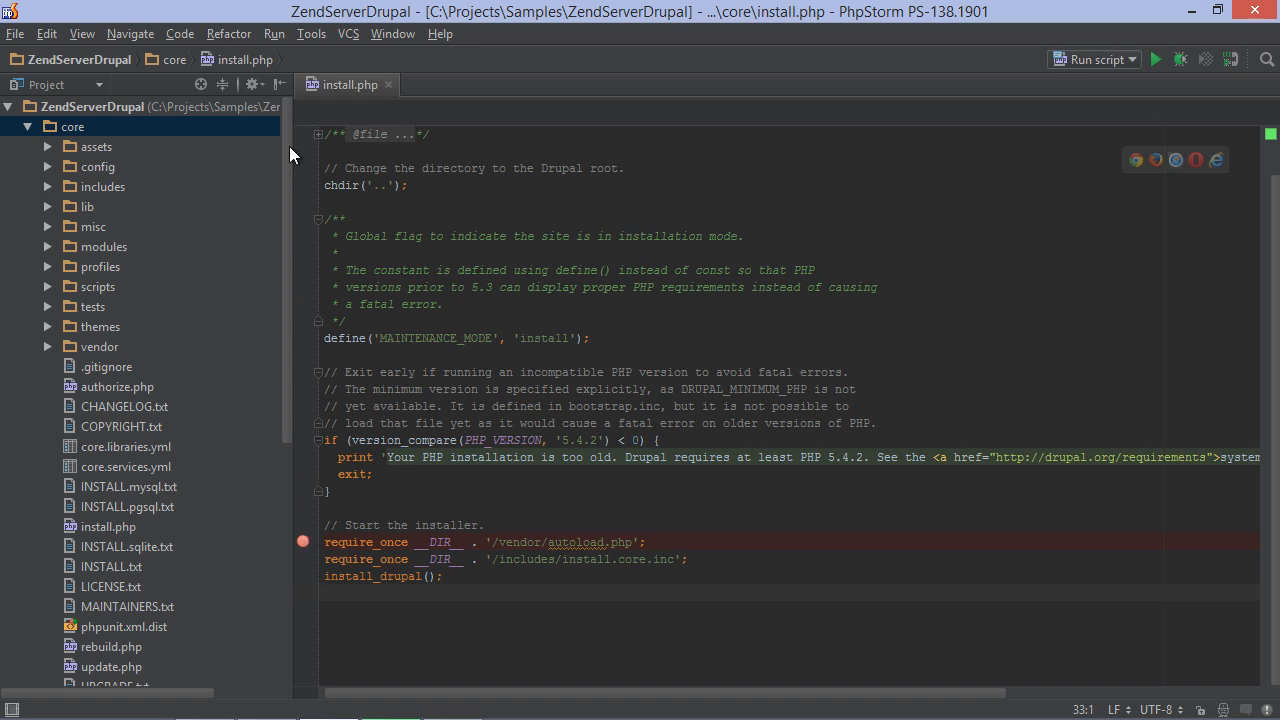
{"action": "left_click", "coordinate": [274, 33]}
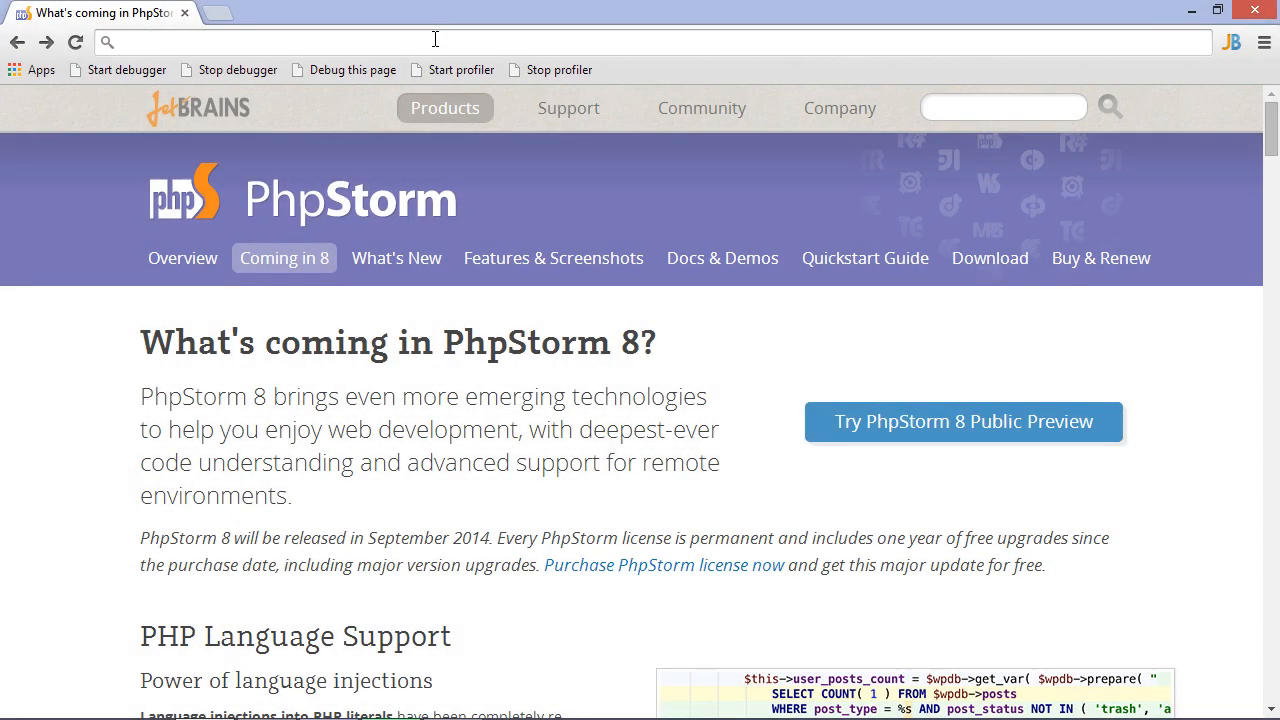
Load drupal8a installer, review Z-Ray requests and 5.4 s / 7 MB breakdown, then debug it.
{"action": "type", "text": "ec2-54-74-68-10.eu-west-1.compute.amazonaws.com/drupal8a/core/install.php"}
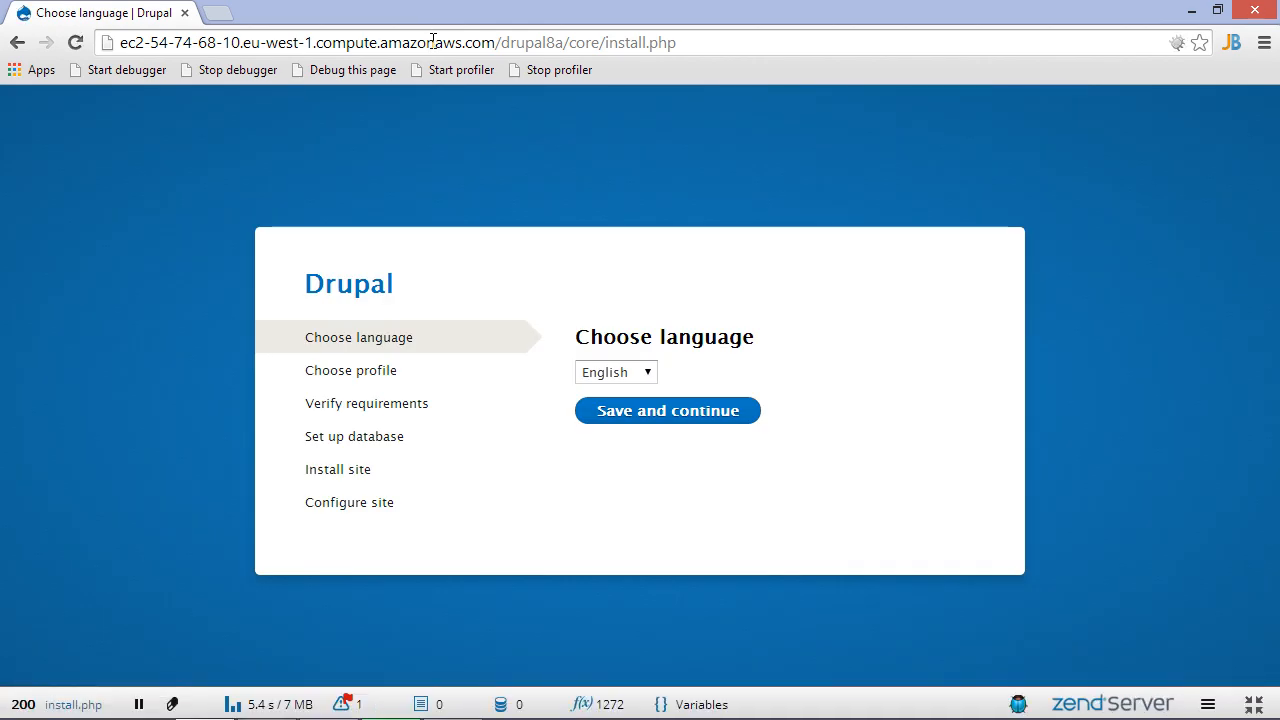
{"action": "mouse_move", "coordinate": [80, 700]}
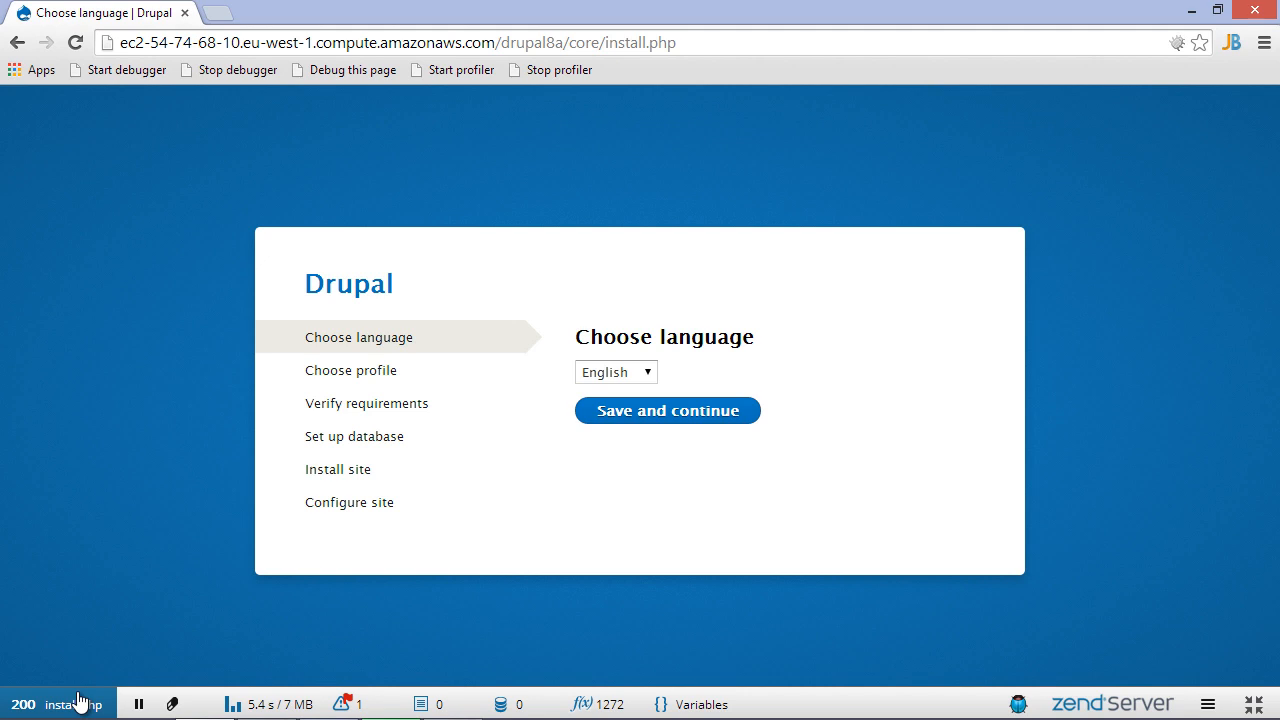
{"action": "left_click", "coordinate": [58, 704]}
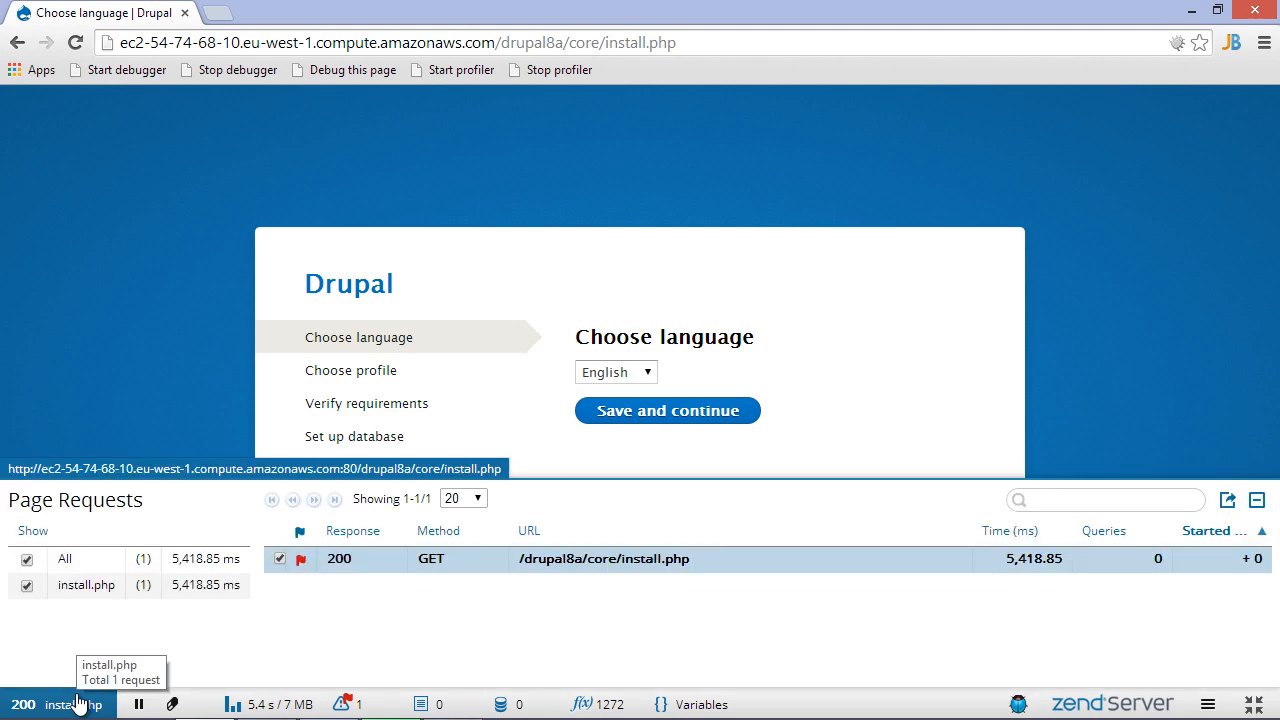
{"action": "mouse_move", "coordinate": [270, 710]}
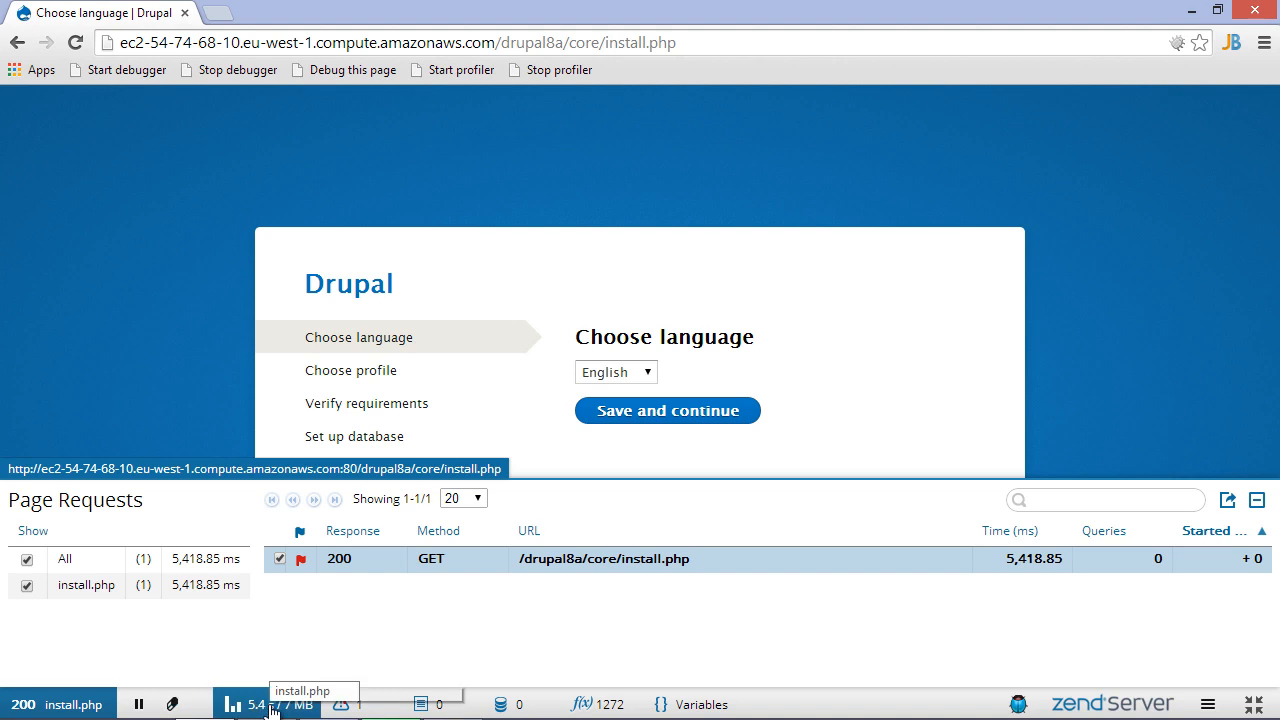
{"action": "left_click", "coordinate": [231, 704]}
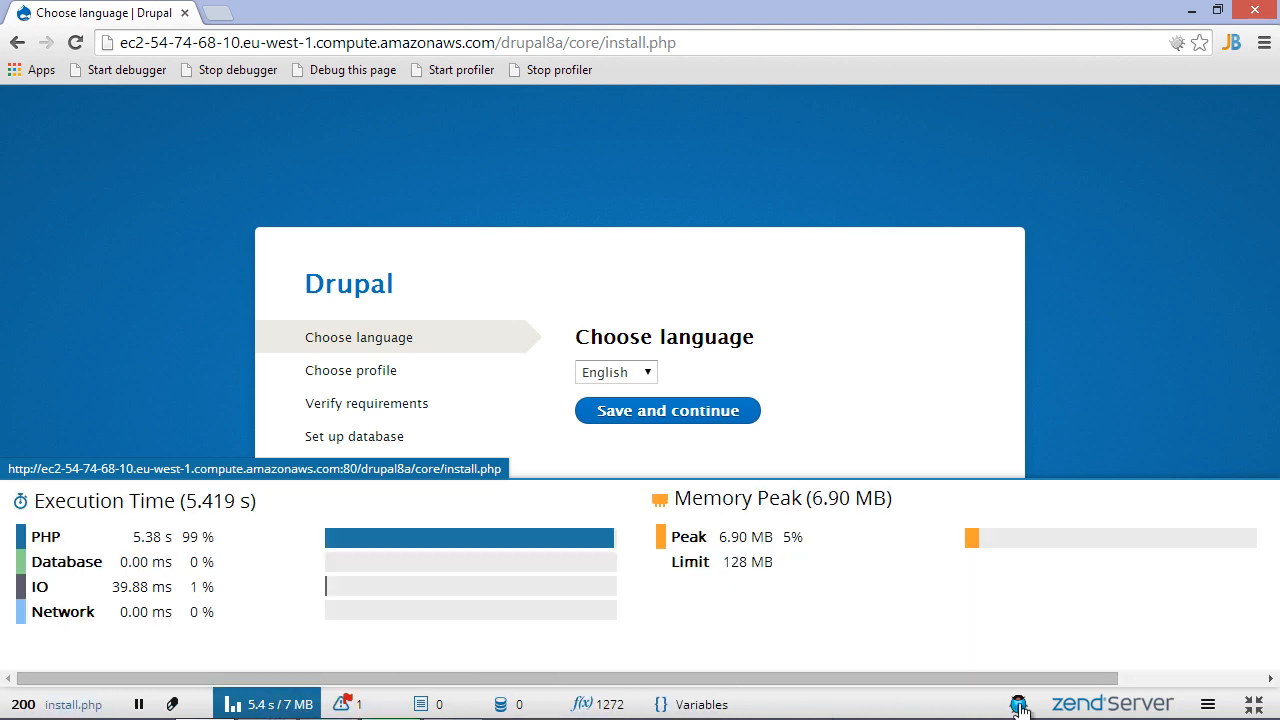
{"action": "left_click", "coordinate": [1018, 704]}
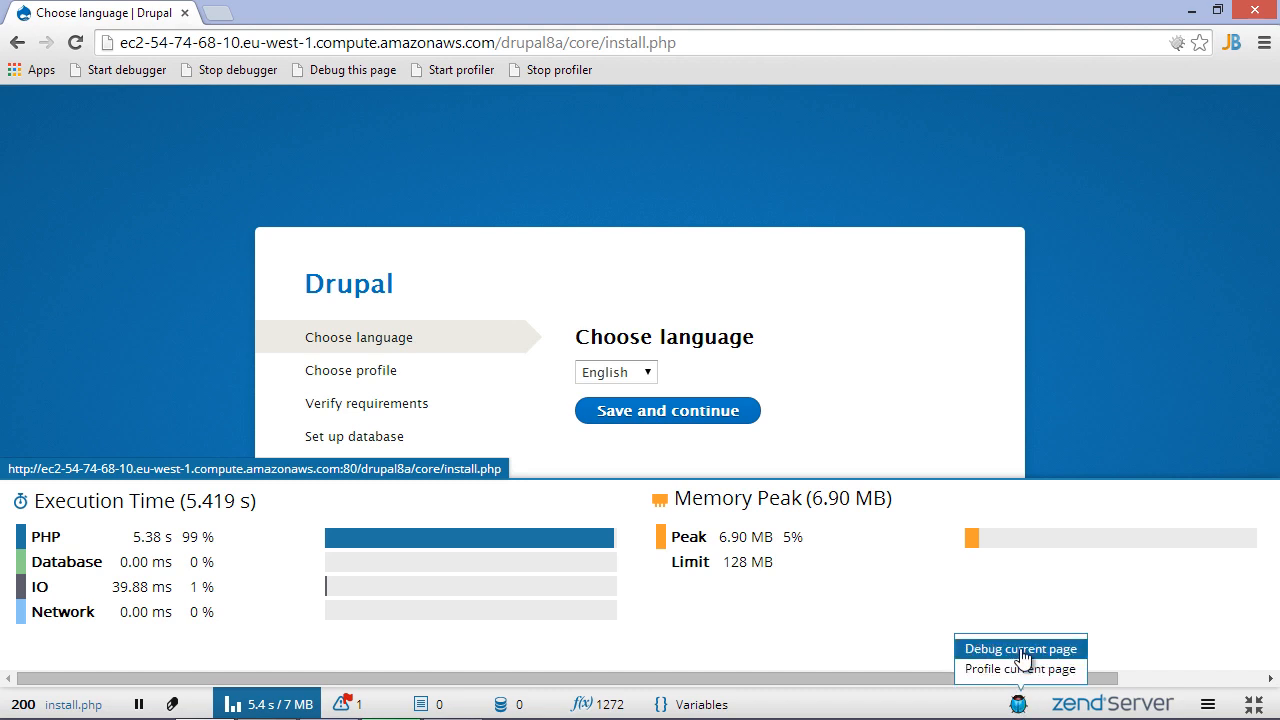
{"action": "left_click", "coordinate": [1019, 648]}
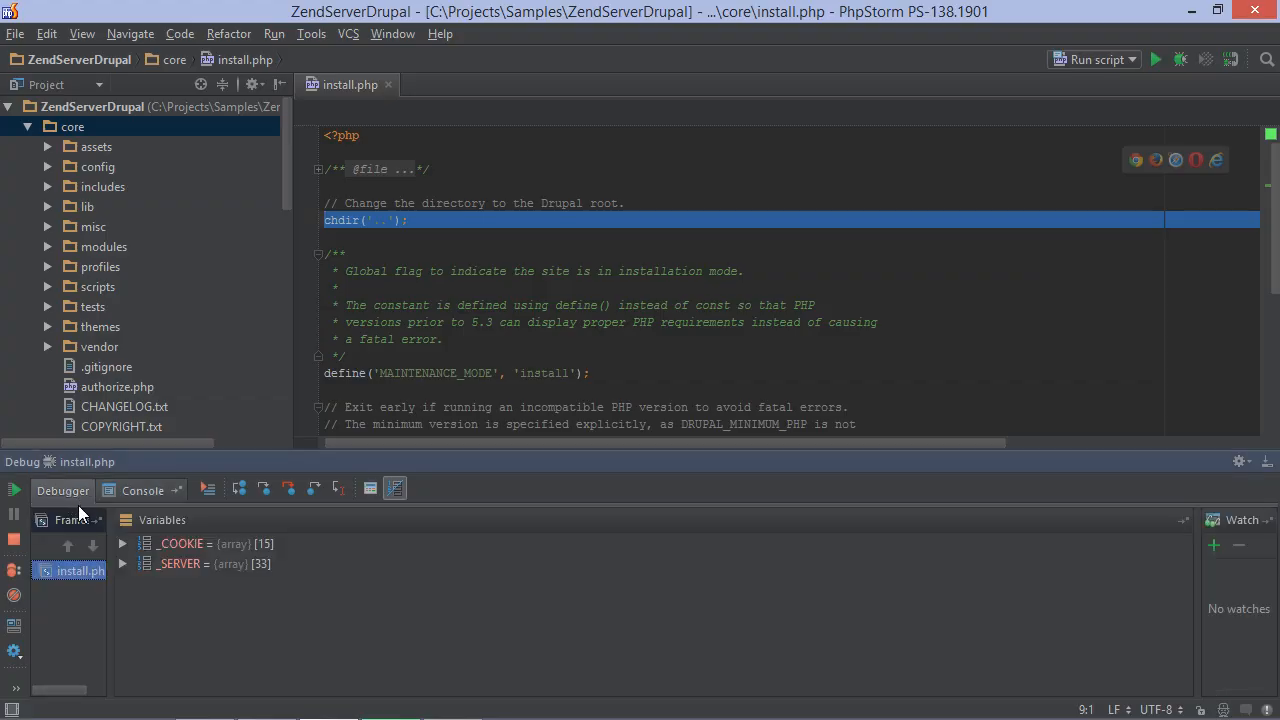
Resume the paused install.php debug session so the installer finishes loading.
{"action": "left_click", "coordinate": [122, 543]}
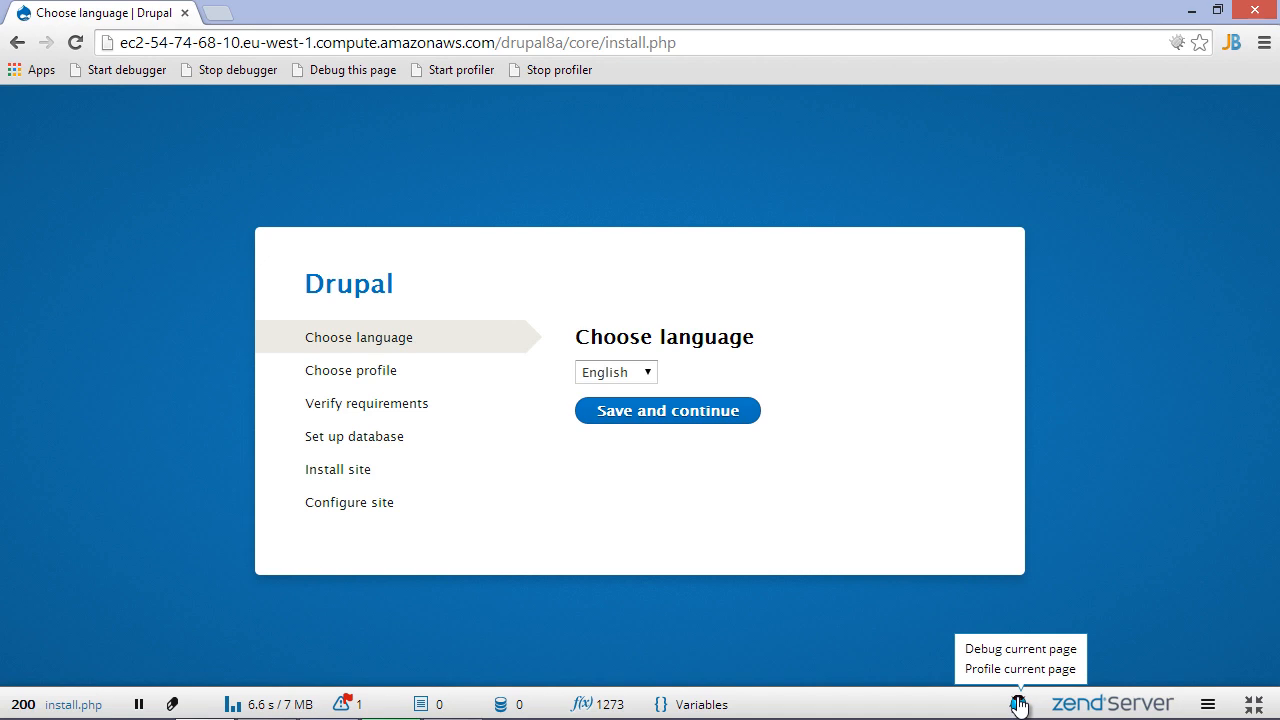
{"action": "mouse_move", "coordinate": [1023, 685]}
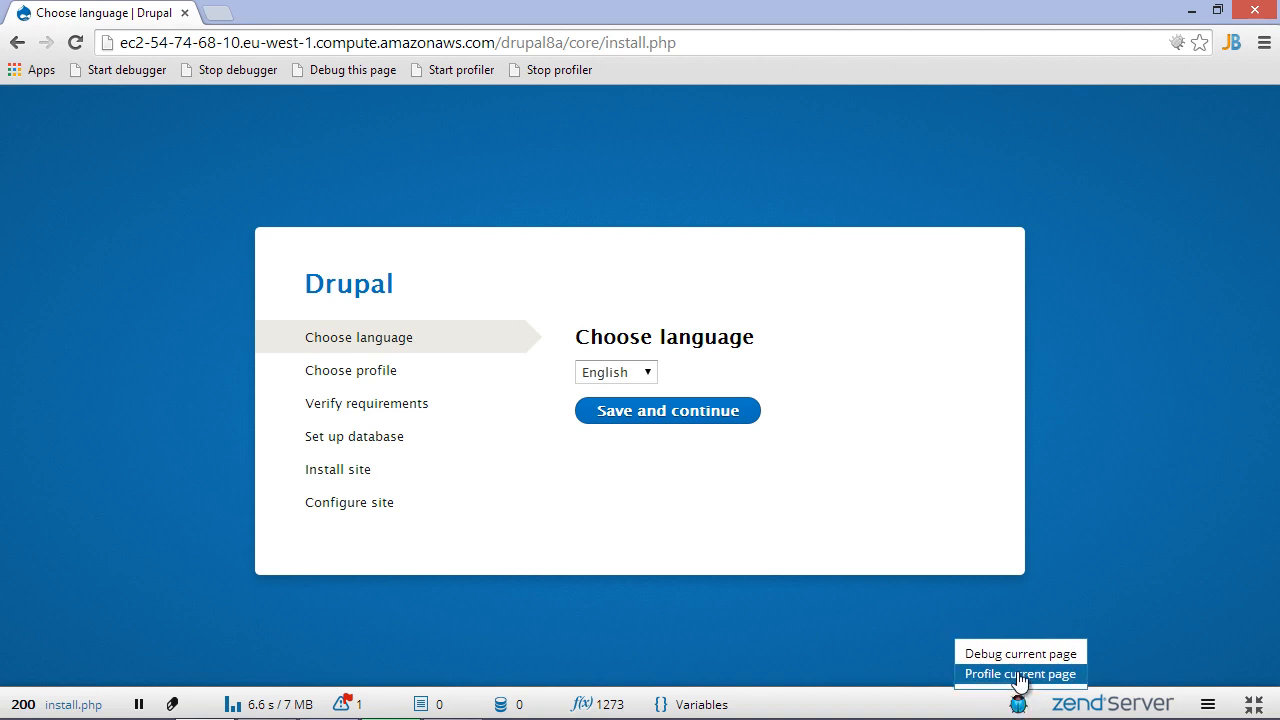
Profile the install page on the EC2 server and jump to getLoader's source via autoload.php callees.
{"action": "left_click", "coordinate": [1019, 673]}
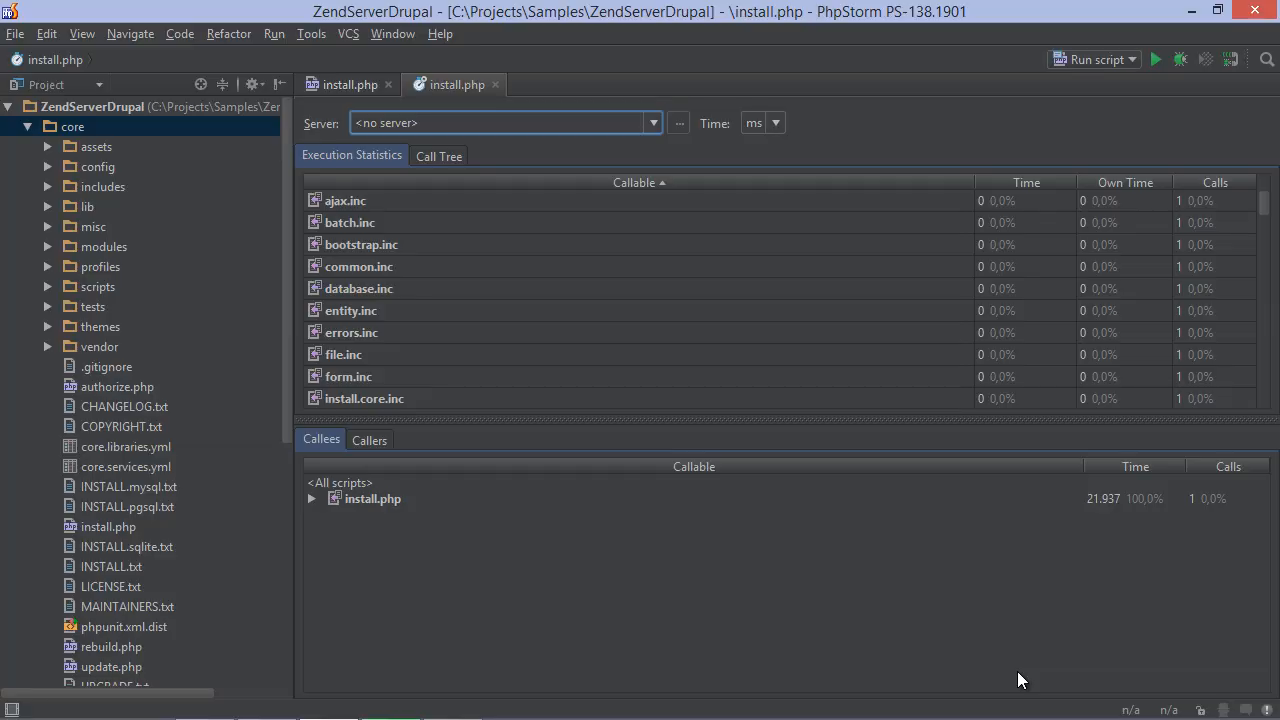
{"action": "mouse_move", "coordinate": [588, 152]}
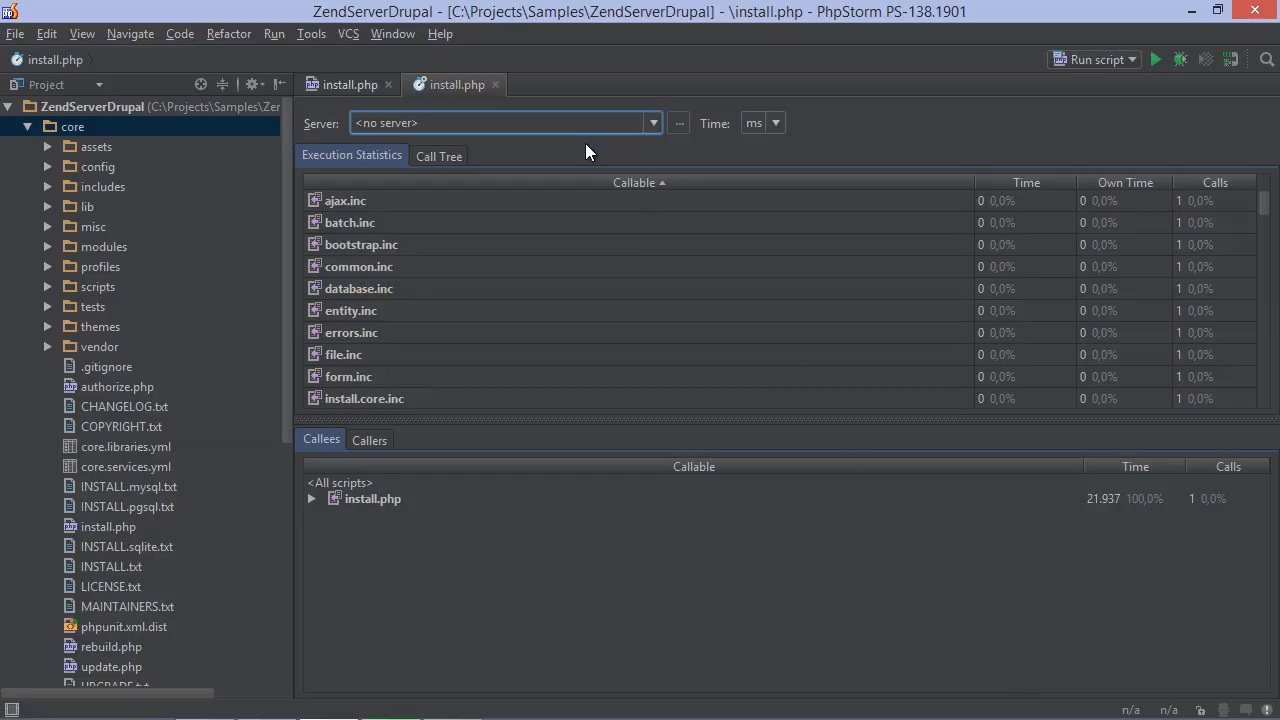
{"action": "left_click", "coordinate": [502, 122]}
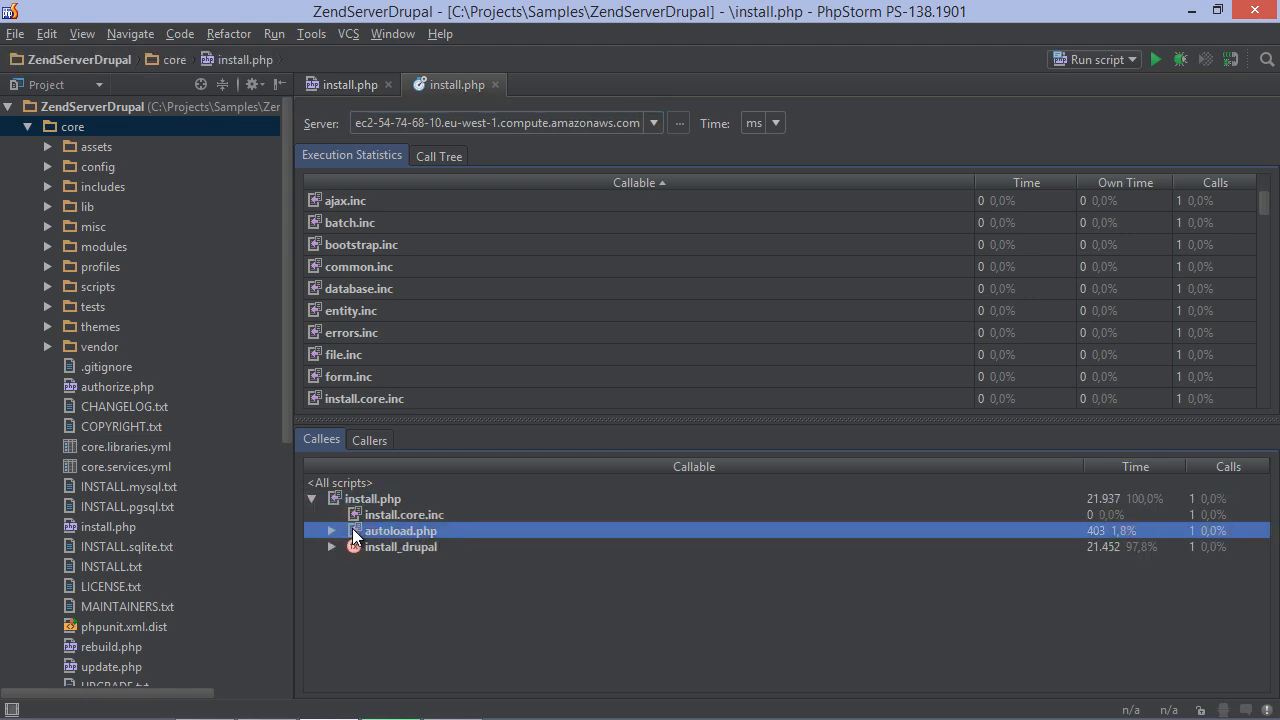
{"action": "left_click", "coordinate": [331, 530]}
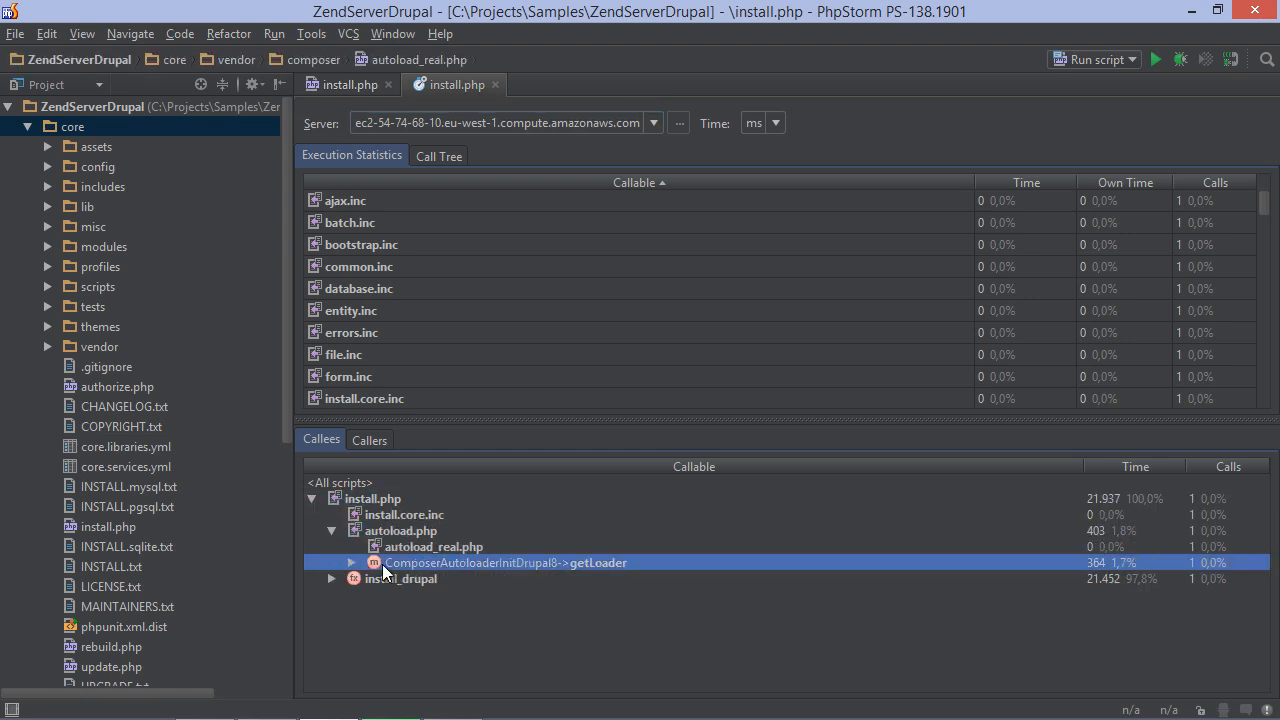
{"action": "right_click", "coordinate": [505, 562]}
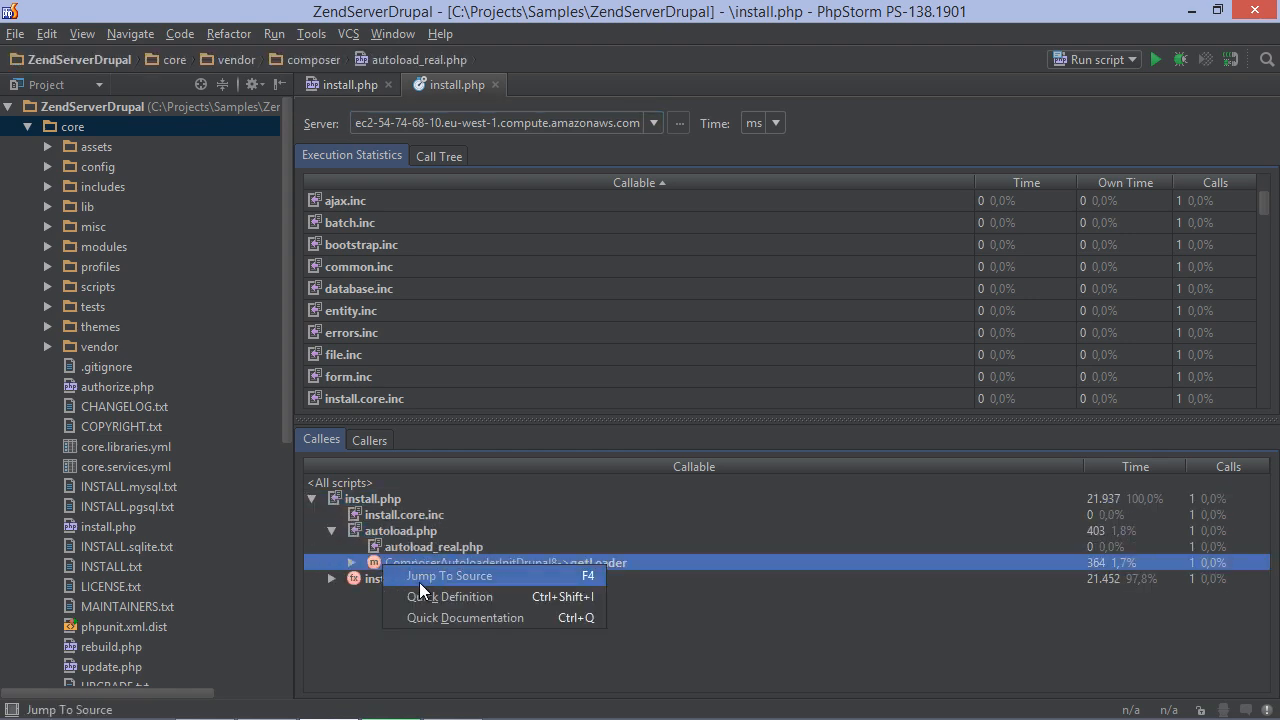
{"action": "left_click", "coordinate": [449, 575]}
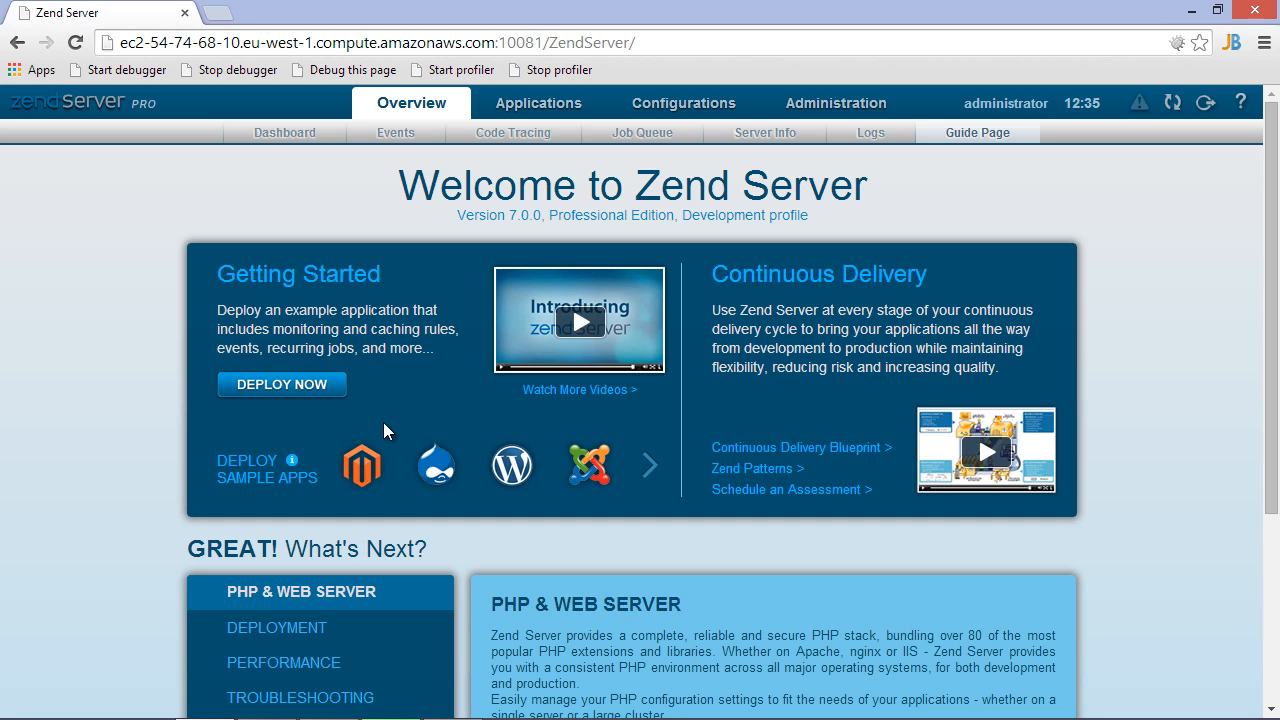
{"action": "mouse_move", "coordinate": [285, 145]}
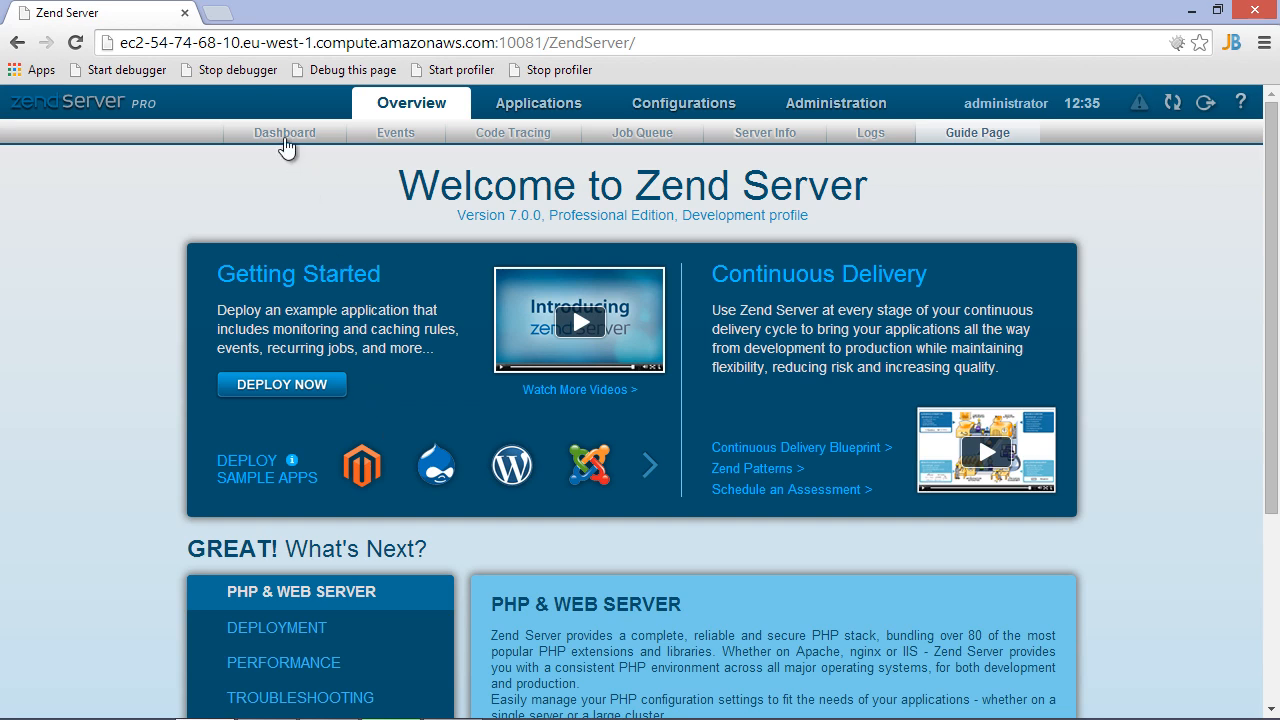
Open Slow Request Execution event #137 details from the Dashboard's Latest Critical Events.
{"action": "left_click", "coordinate": [293, 132]}
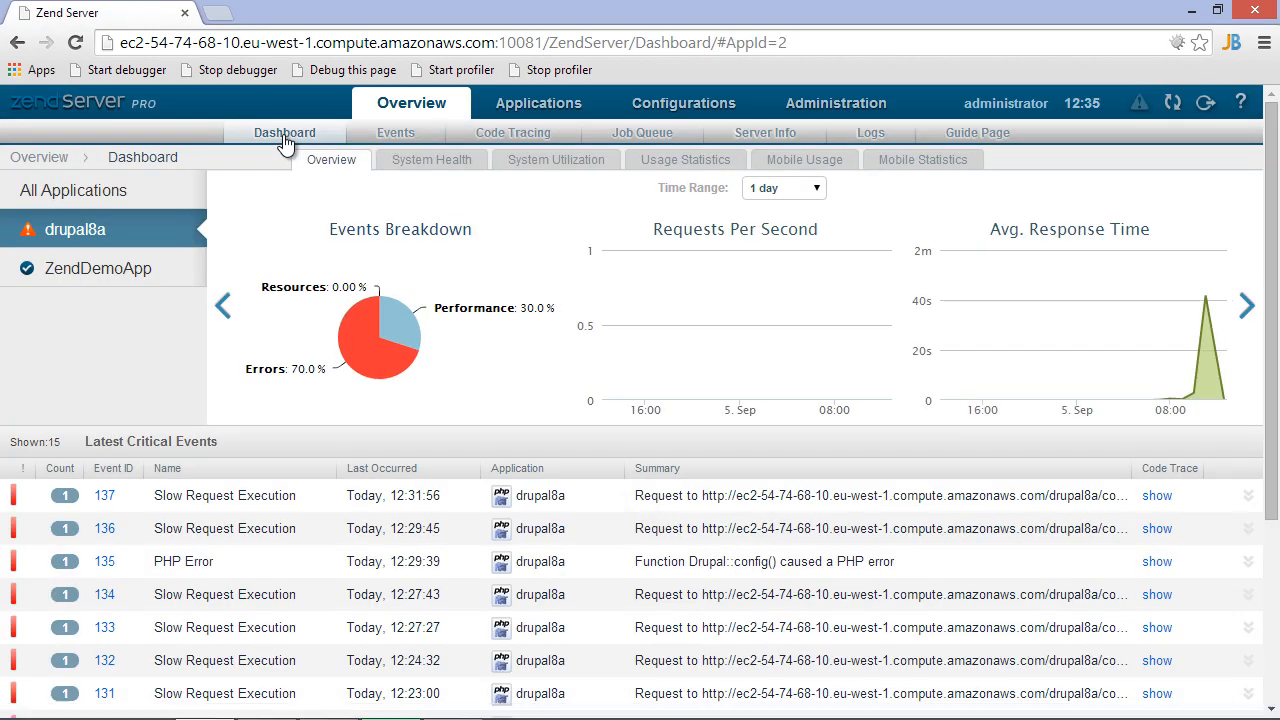
{"action": "mouse_move", "coordinate": [289, 195]}
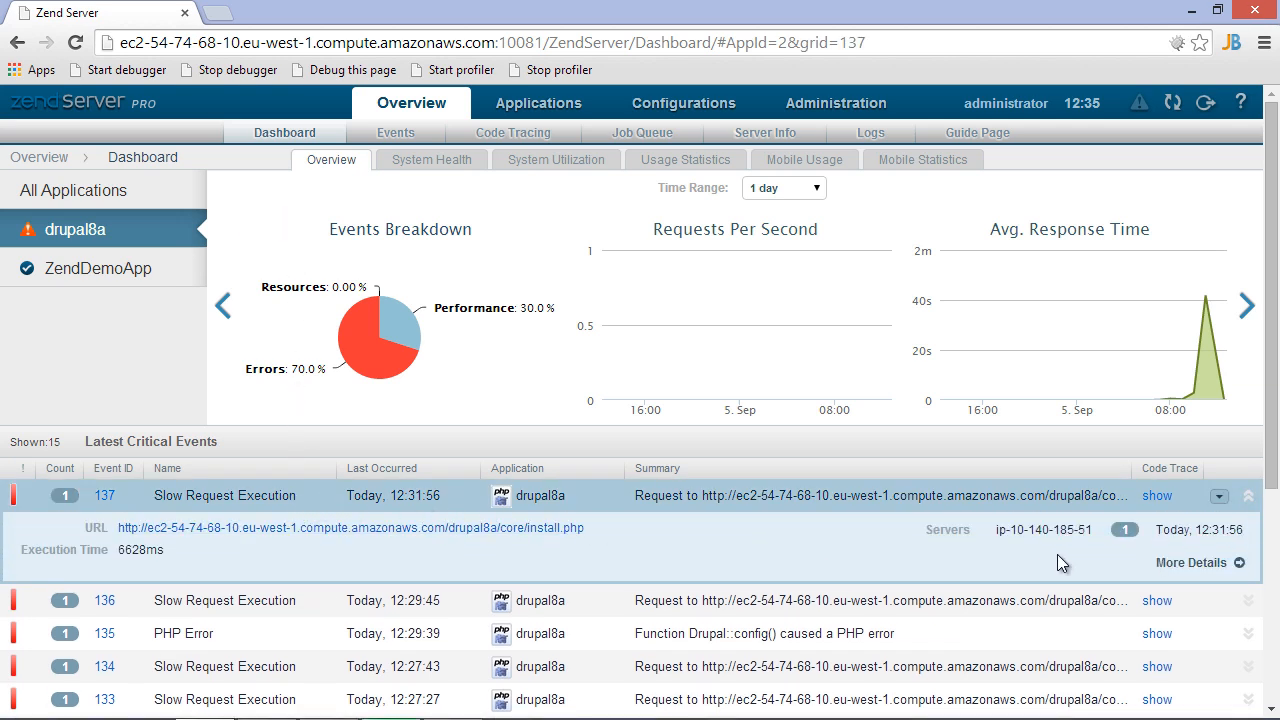
{"action": "left_click", "coordinate": [1191, 562]}
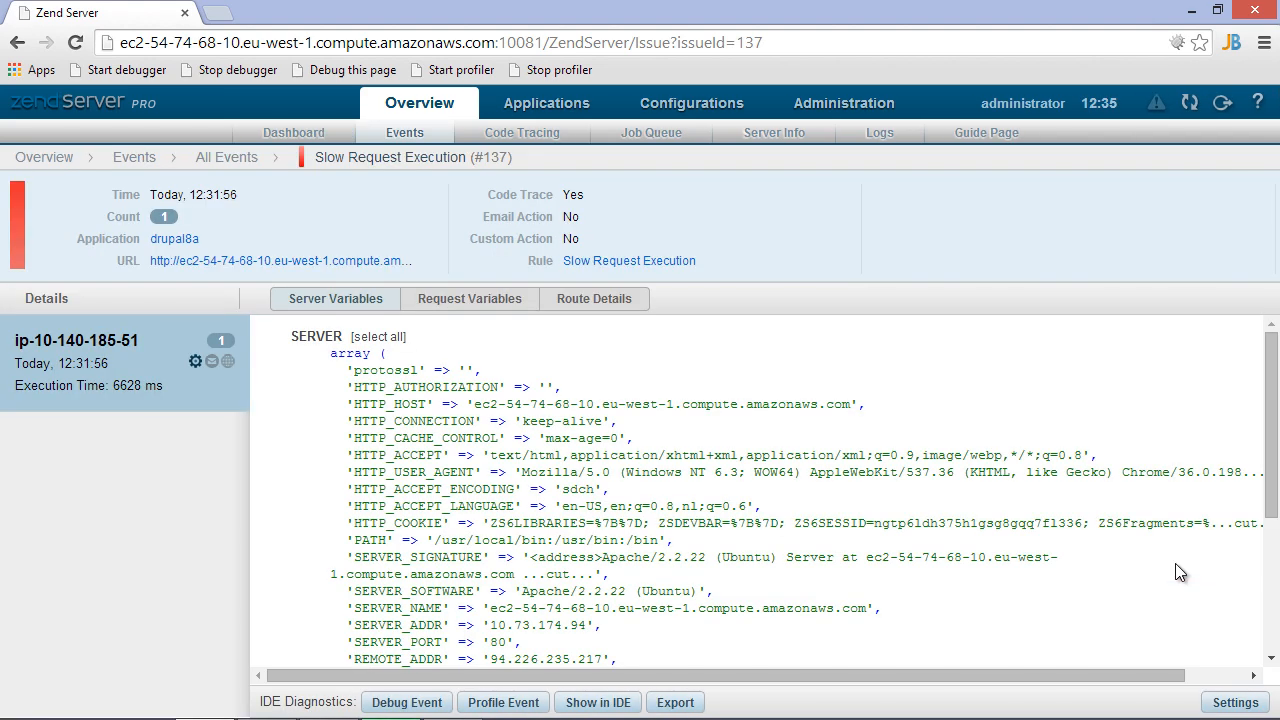
{"action": "mouse_move", "coordinate": [407, 702]}
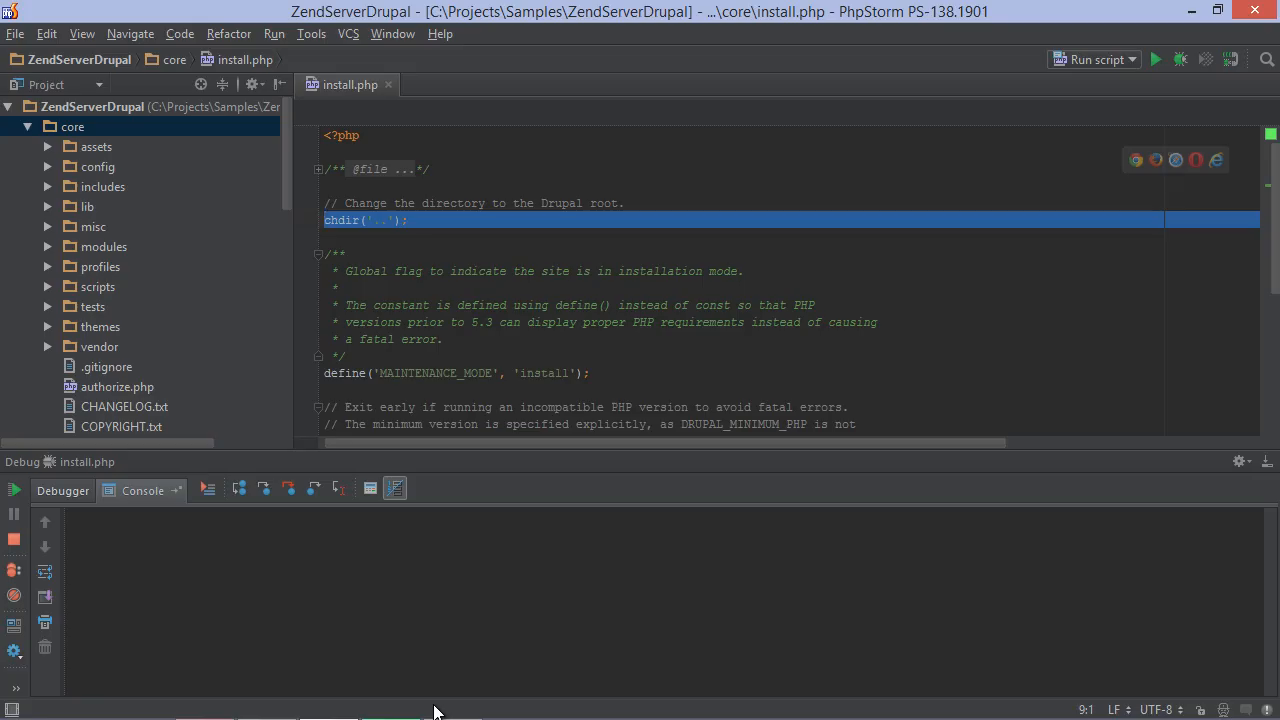
Add a custom command line tool with the zdpack alias in Command Line Tool Support.
{"action": "left_click", "coordinate": [62, 490]}
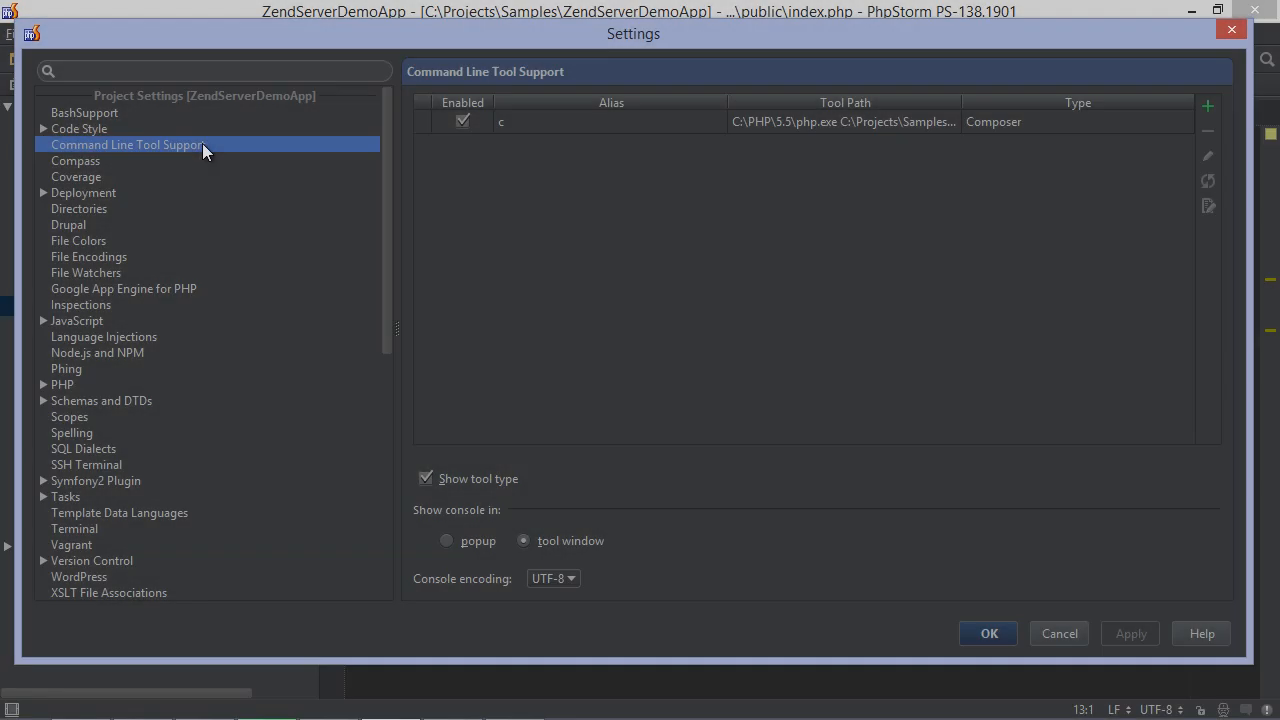
{"action": "left_click", "coordinate": [1207, 105]}
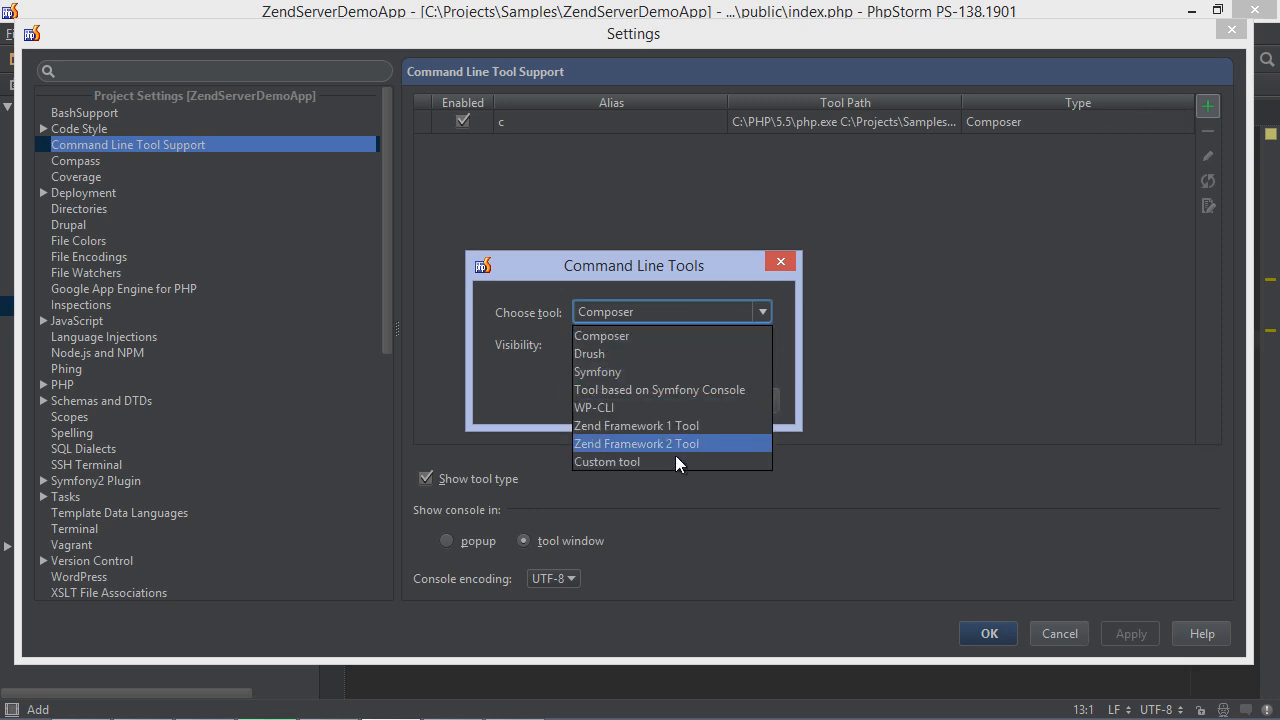
{"action": "left_click", "coordinate": [606, 461]}
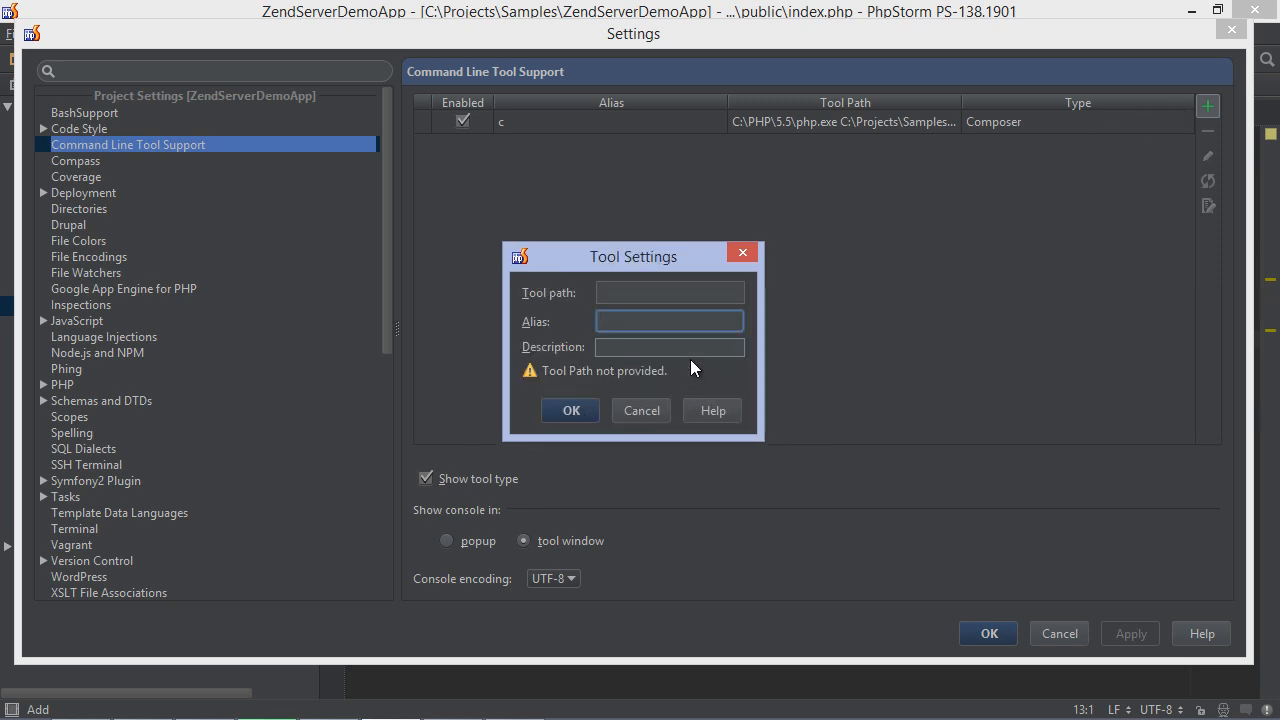
{"action": "type", "text": "zdpack"}
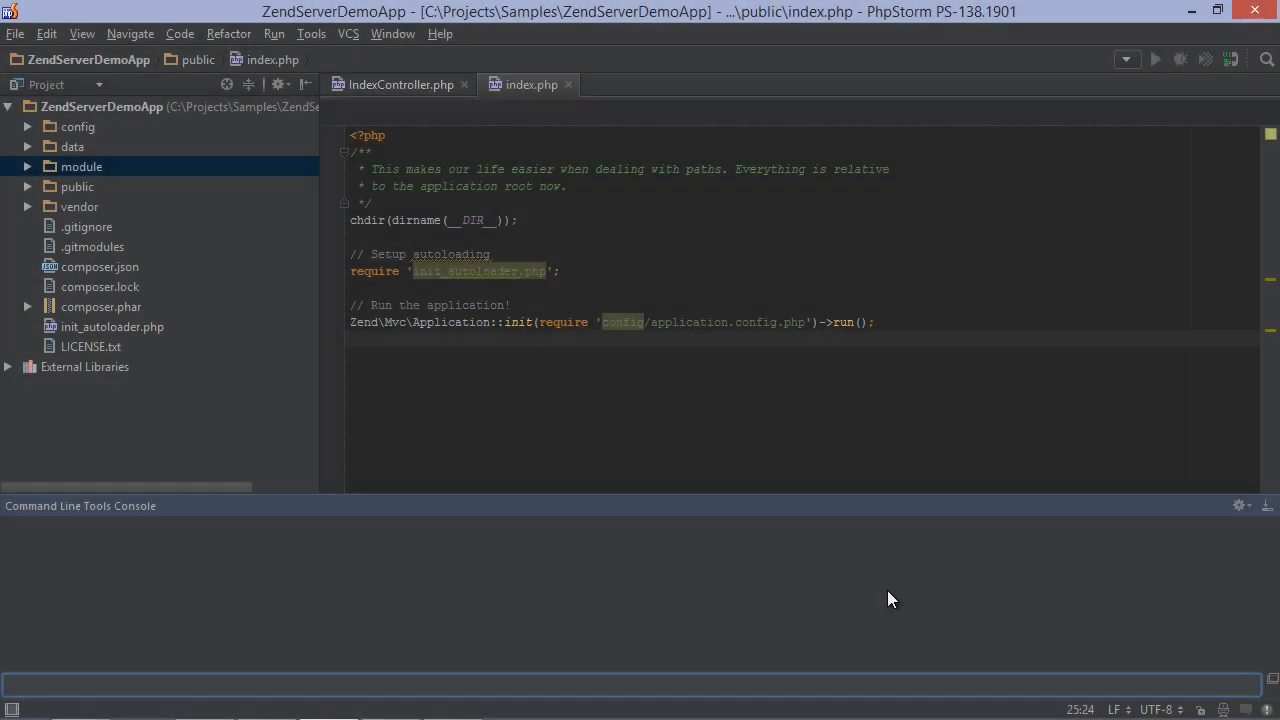
Run 'zdpack create myapp' to build the skeleton, then open myapp/deployment.xml.
{"action": "type", "text": "zdp"}
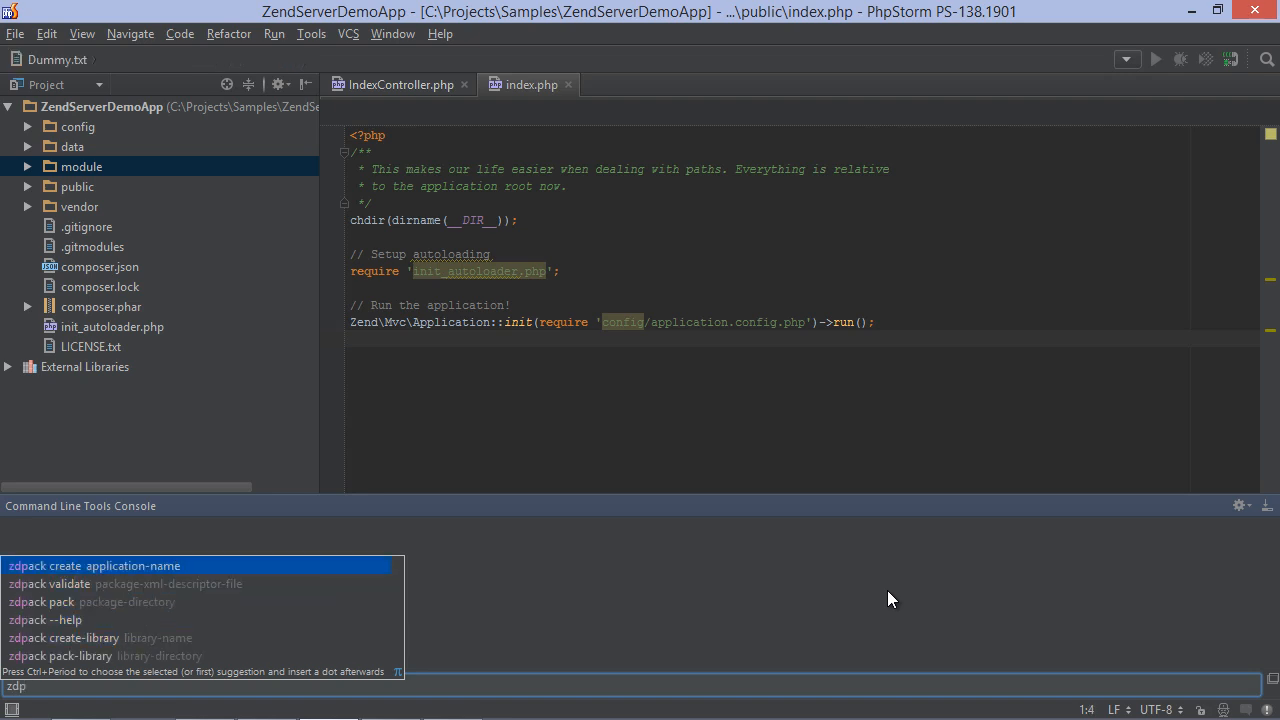
{"action": "type", "text": "zdpack create myapp"}
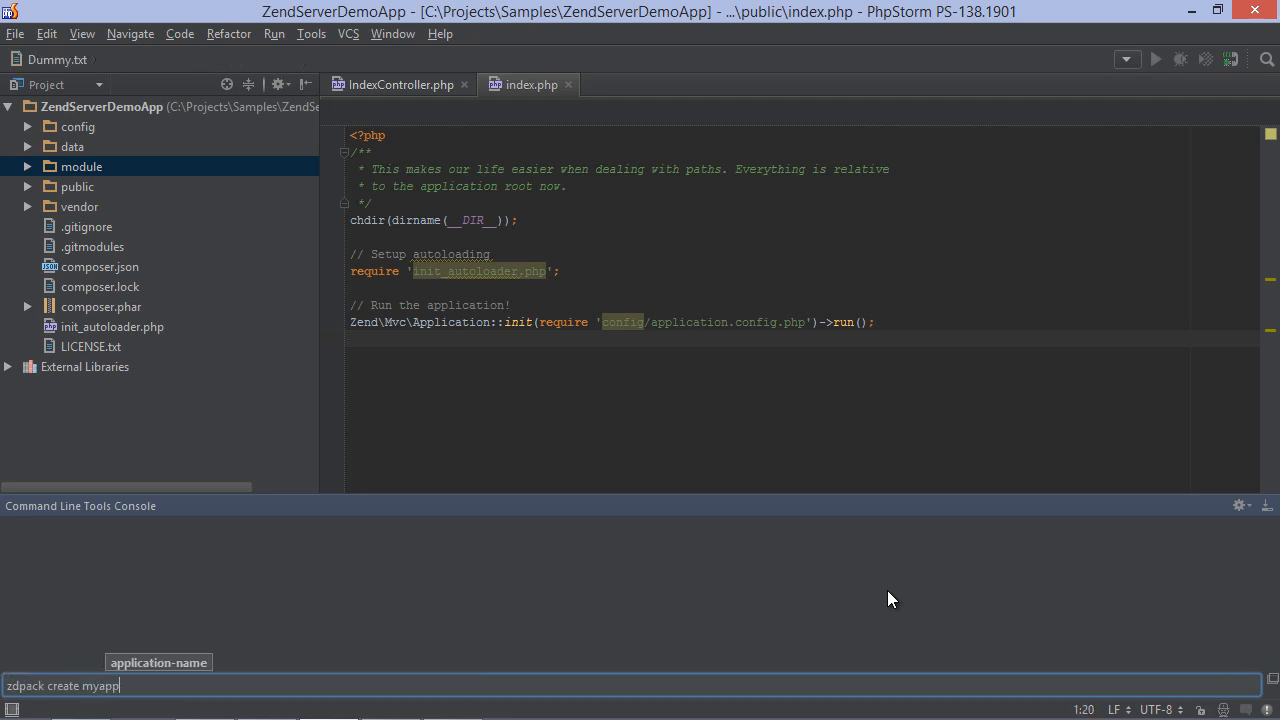
{"action": "key", "text": "Enter"}
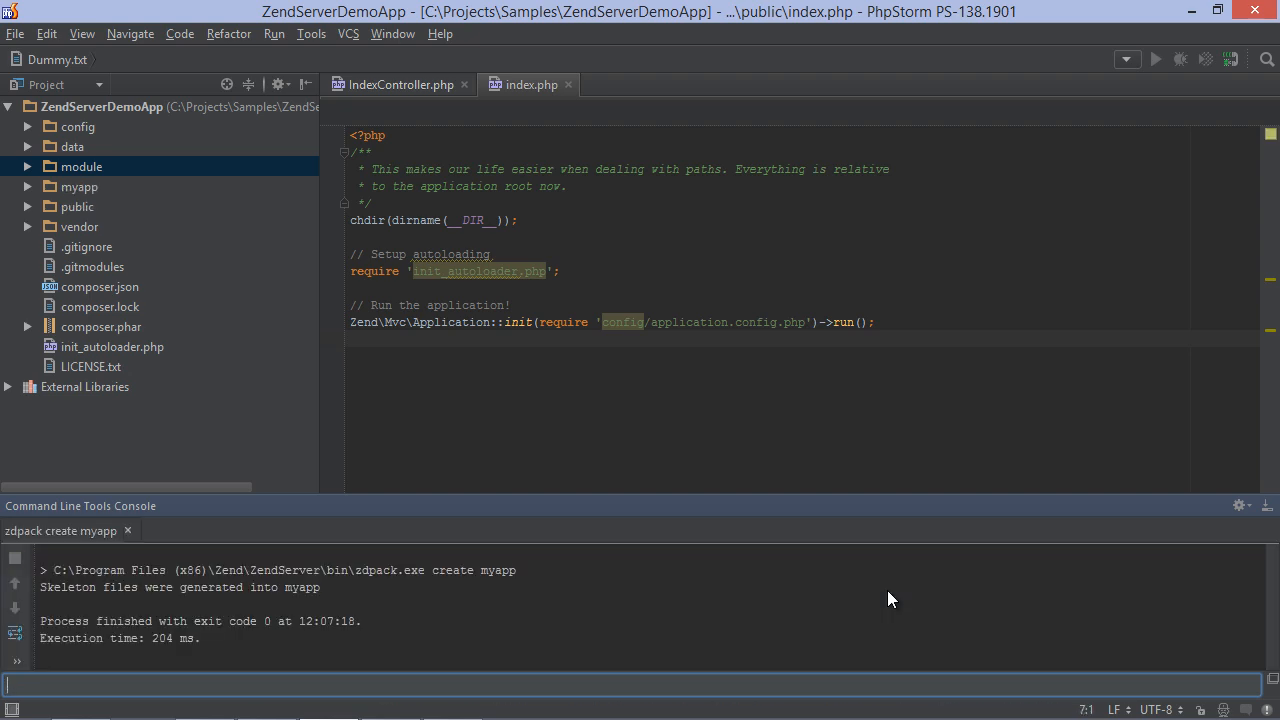
{"action": "left_click", "coordinate": [79, 186]}
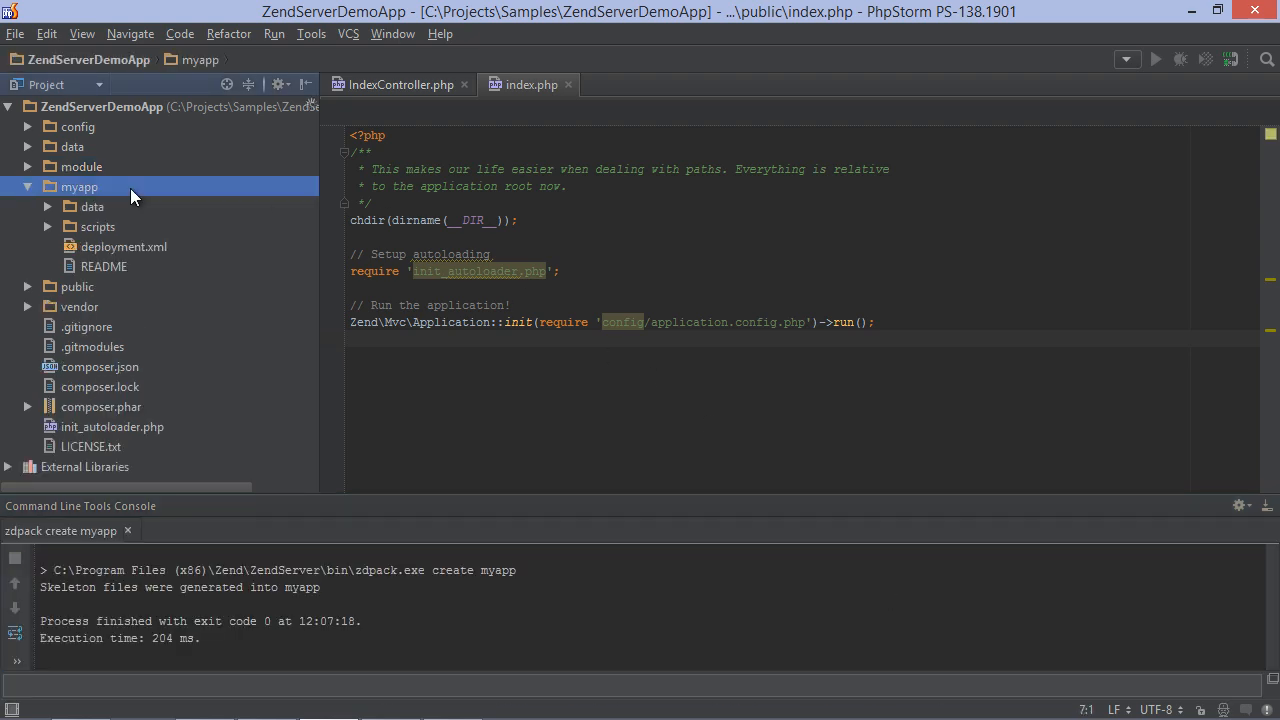
{"action": "double_click", "coordinate": [123, 247]}
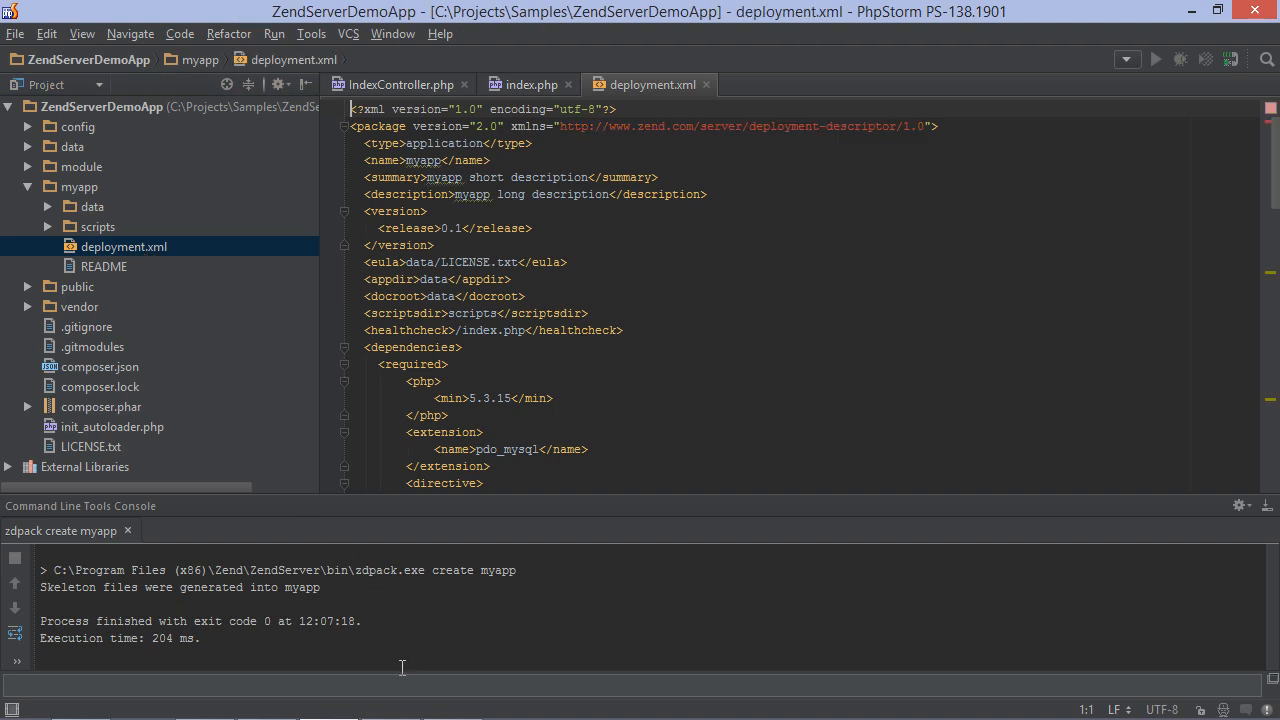
Validate and pack myapp/ with zdpack, producing and selecting myapp.zpk.
{"action": "type", "text": "zdpack"}
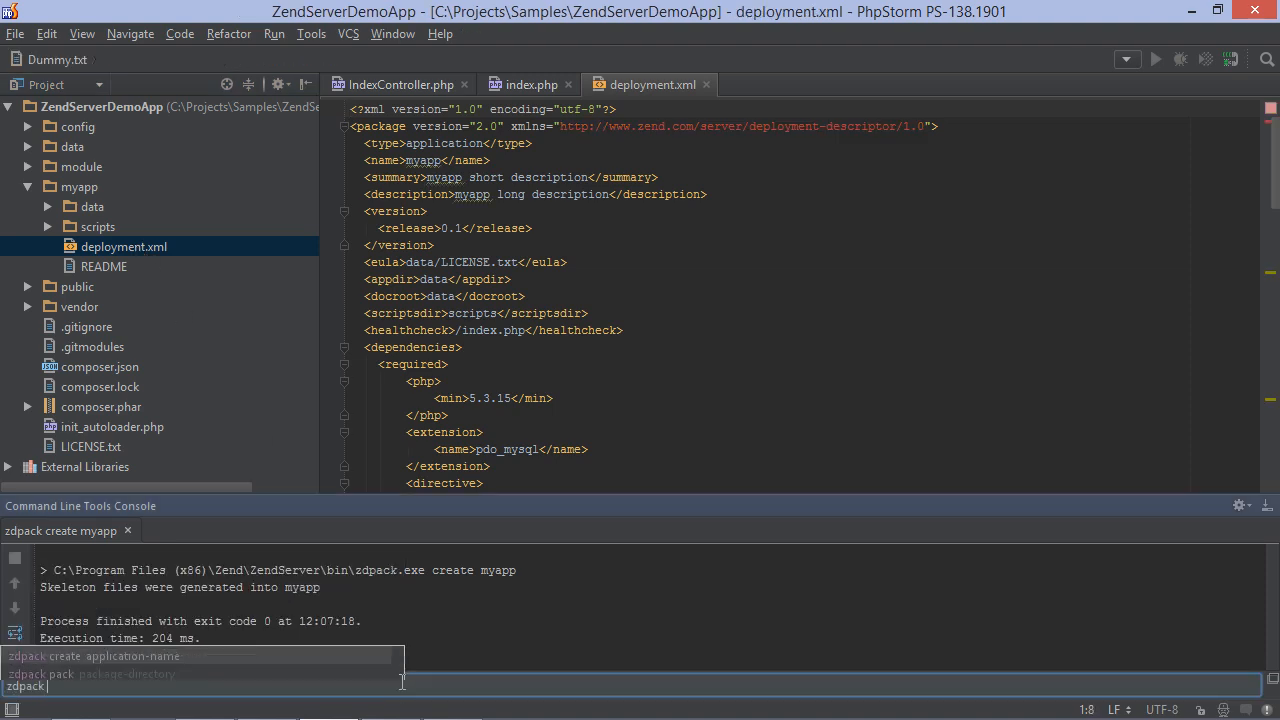
{"action": "type", "text": "validate"}
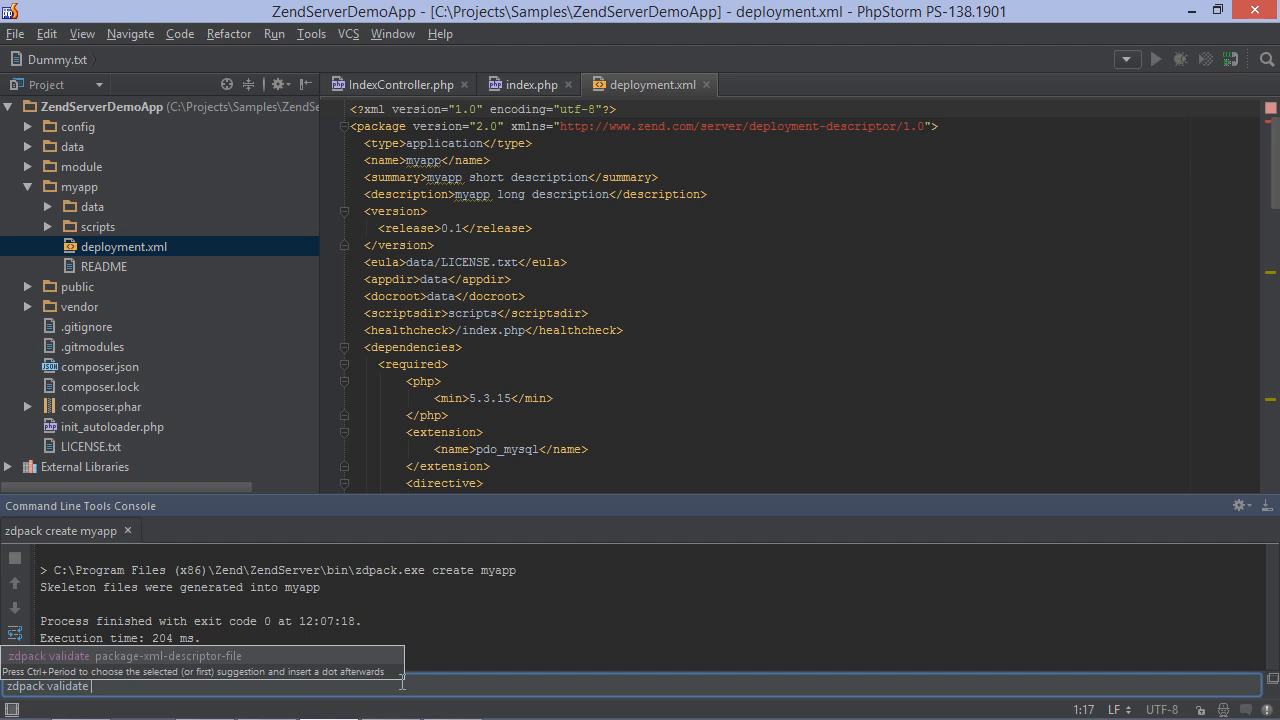
{"action": "type", "text": "myapp/"}
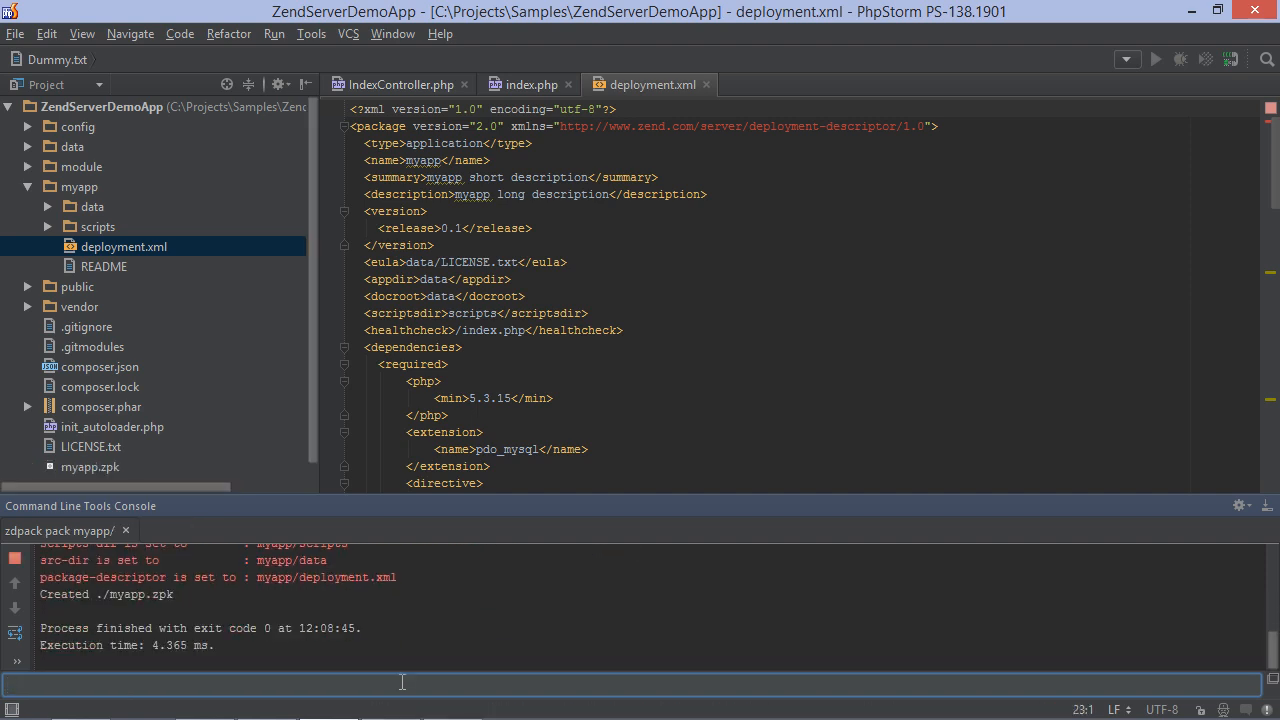
{"action": "left_click", "coordinate": [90, 467]}
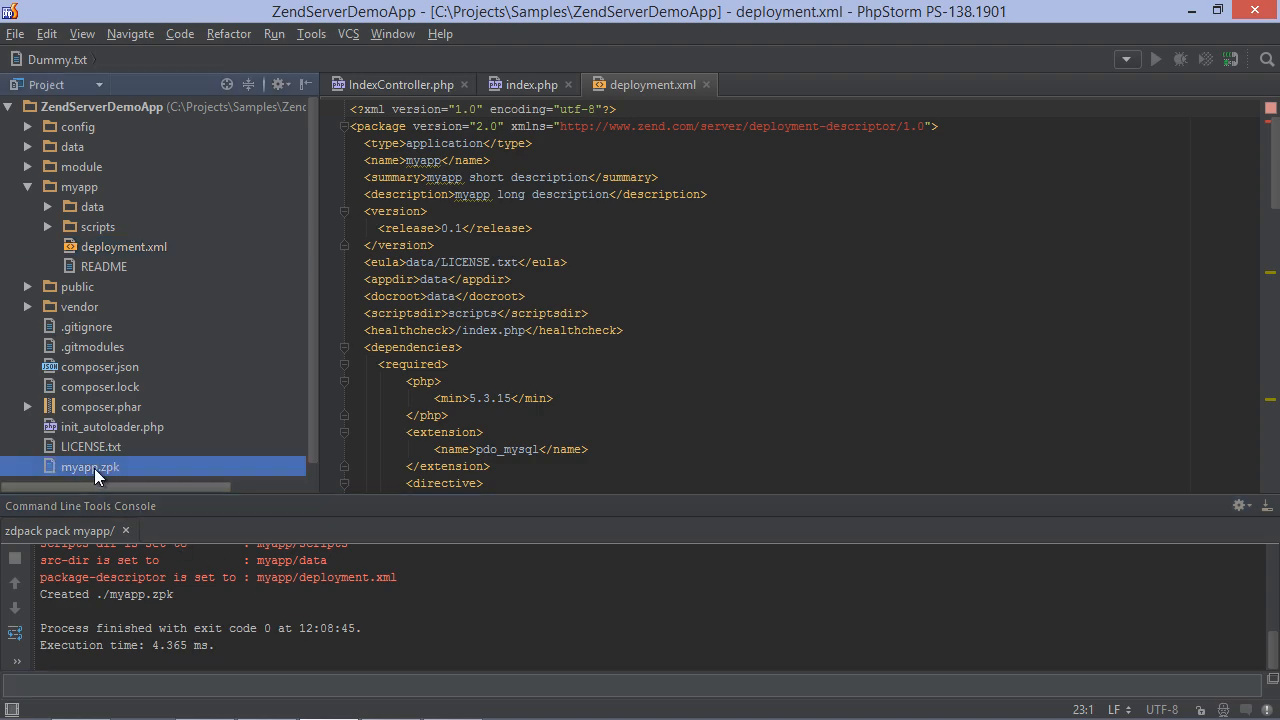